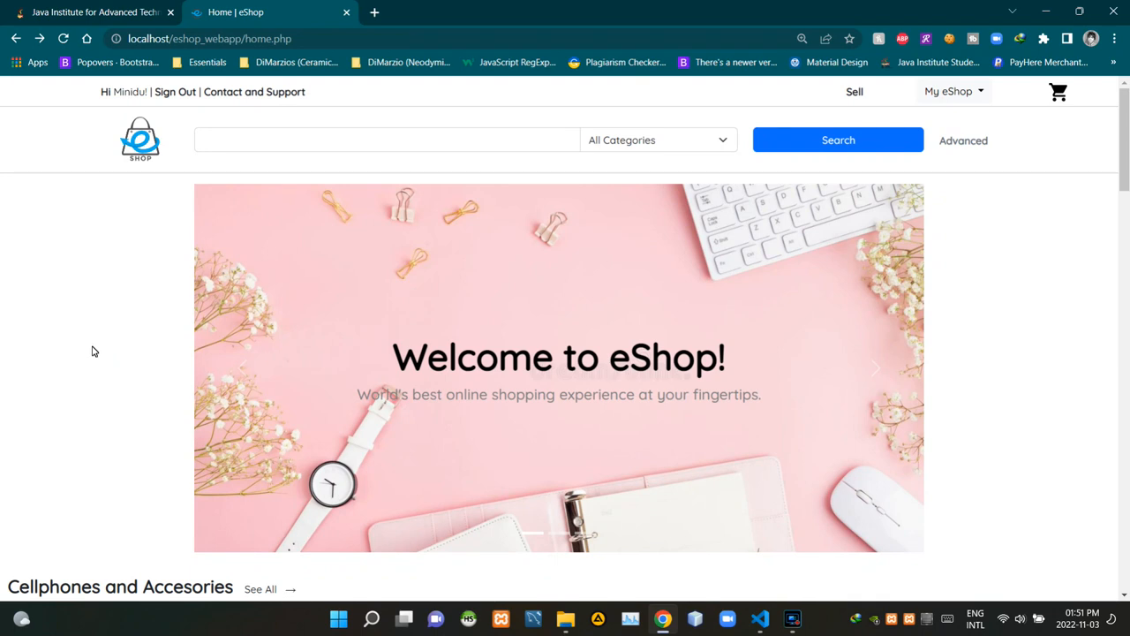
mouse_move(623, 371)
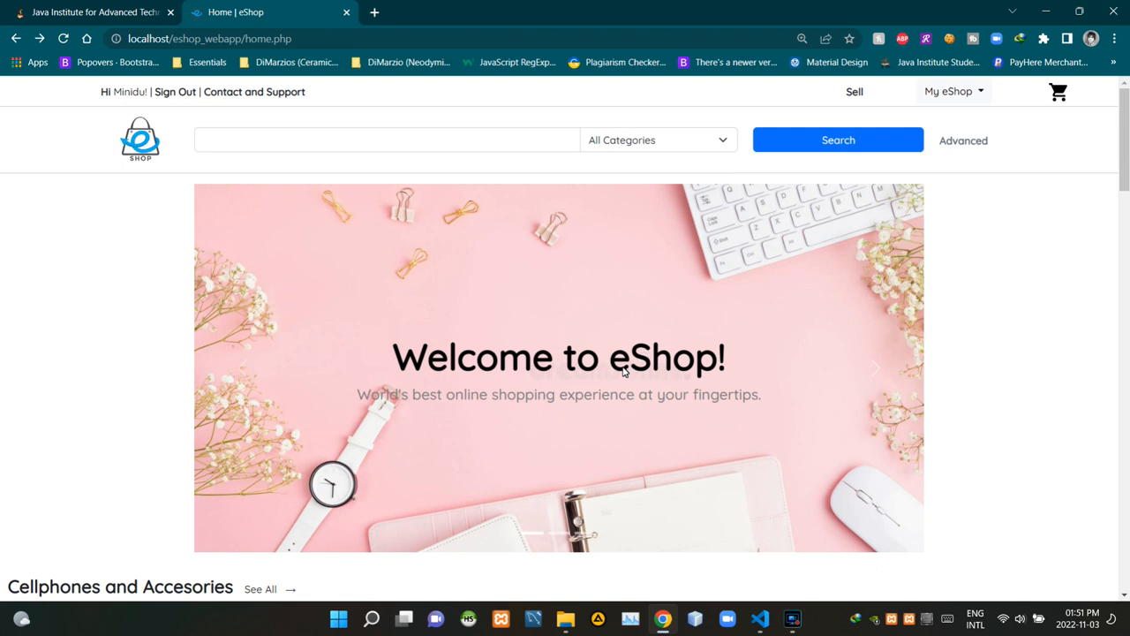
mouse_move(780, 391)
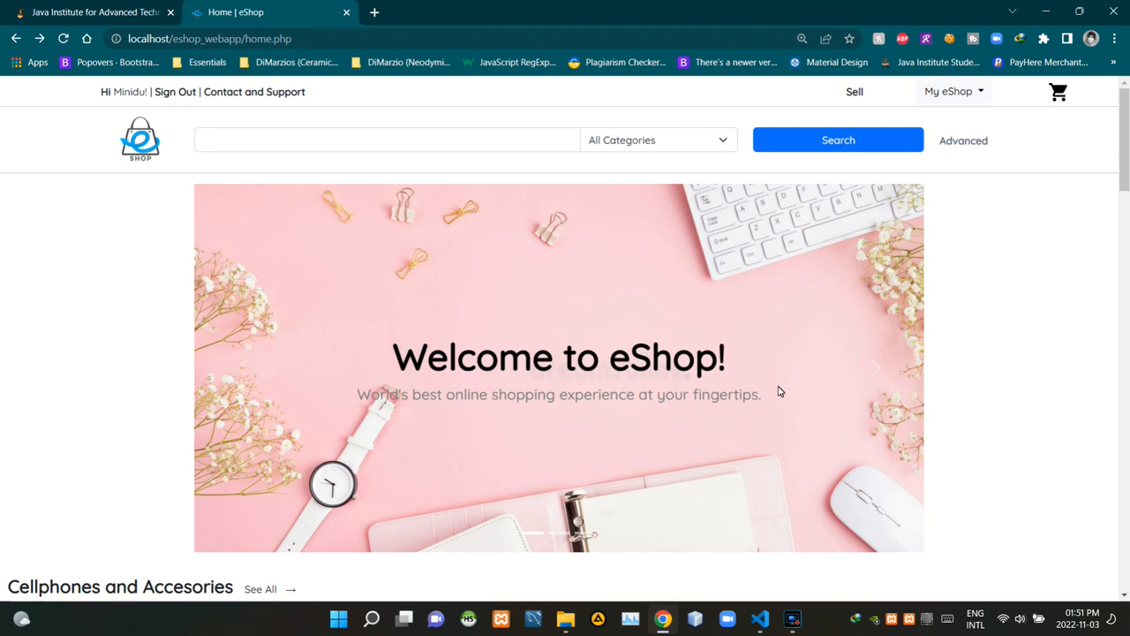
mouse_move(954, 91)
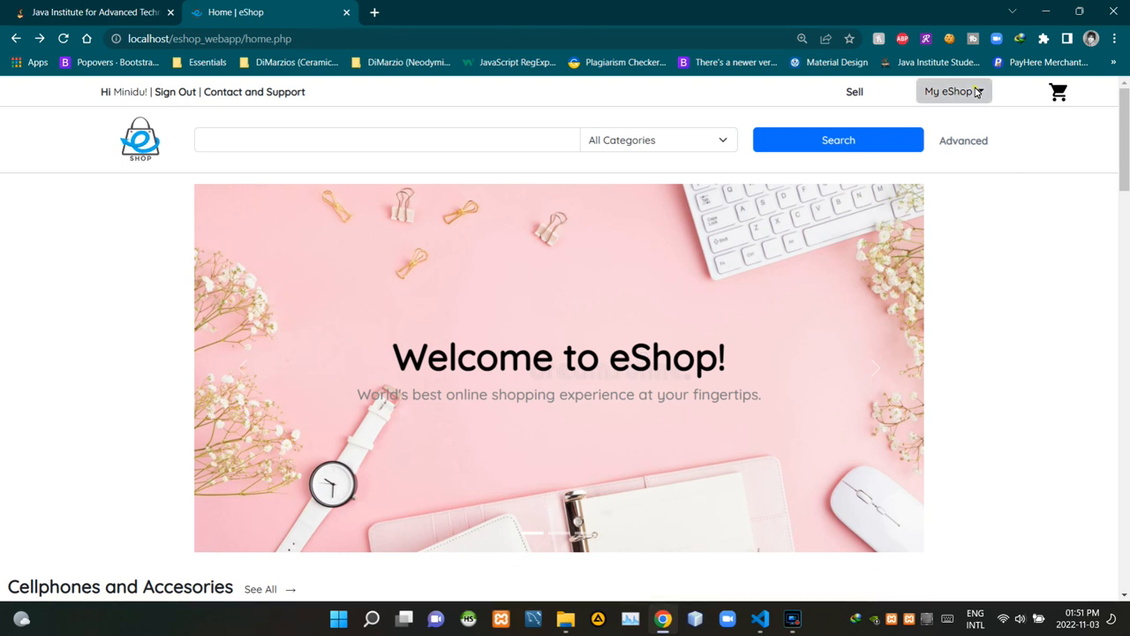
Step: Expand the My eShop dropdown in the eShop top bar
click(950, 91)
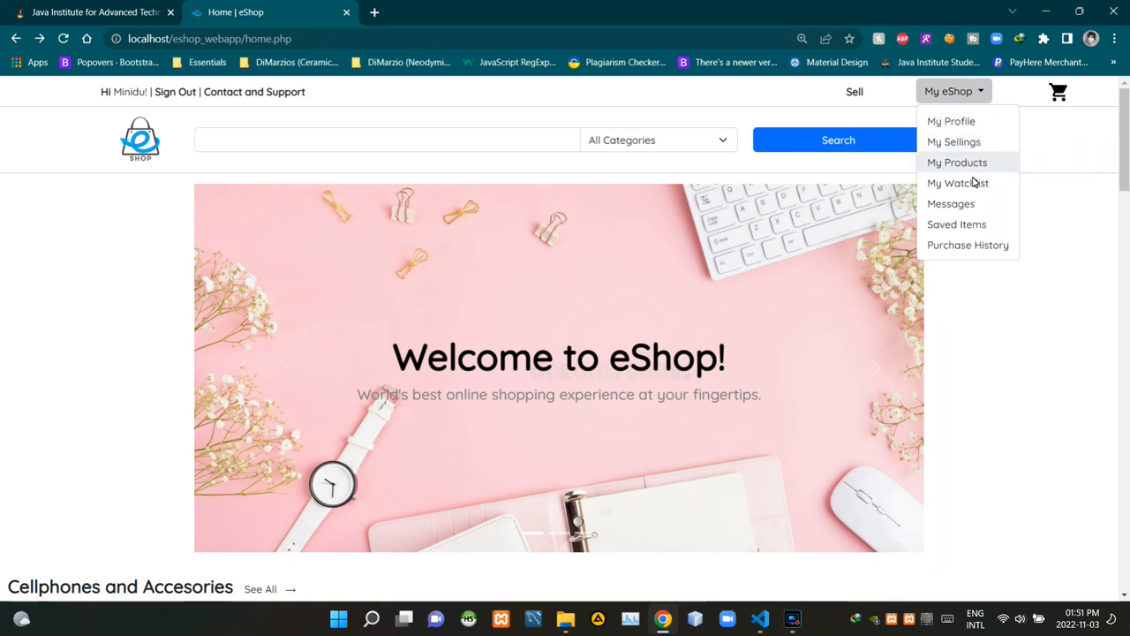
Step: Choose My Watchlist, then scroll to the footer and back to the top
click(958, 183)
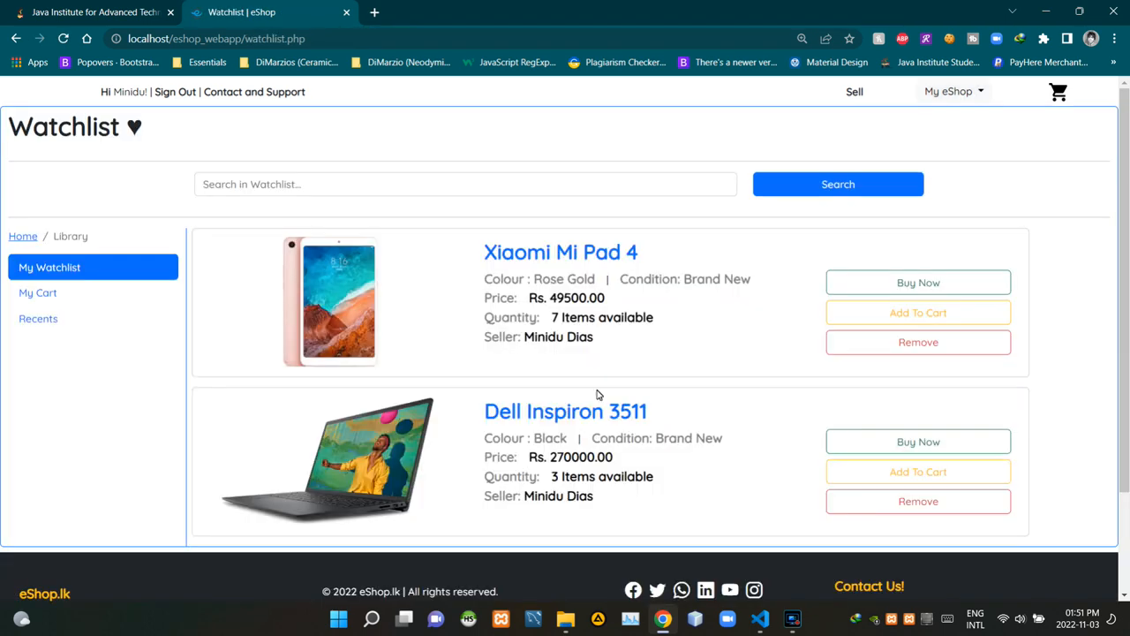
mouse_move(583, 210)
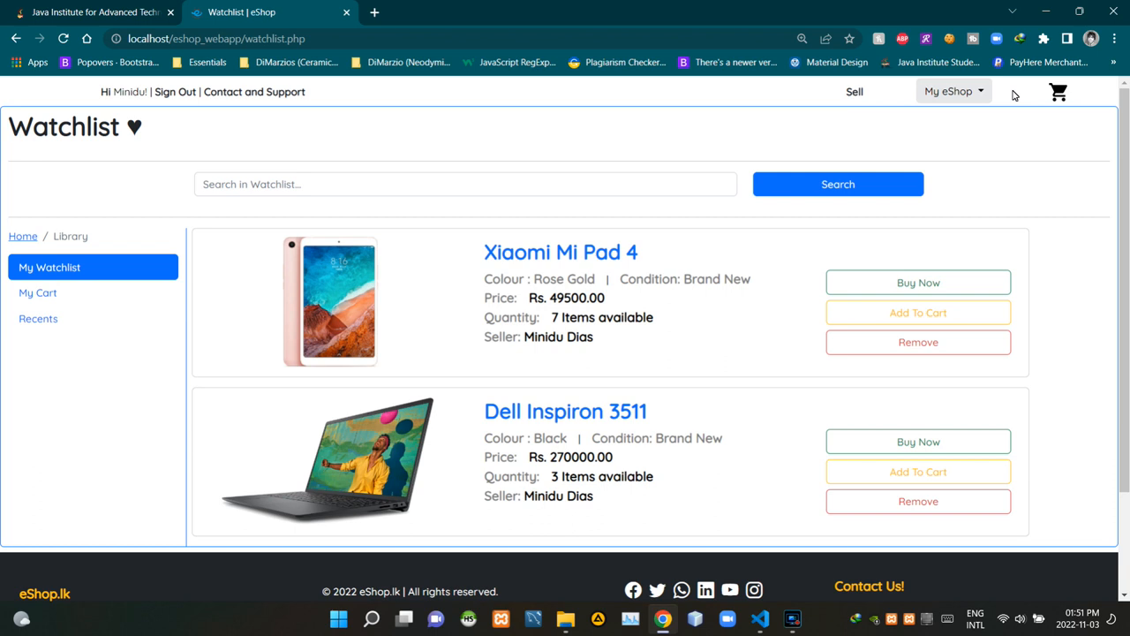
scroll(down, 3)
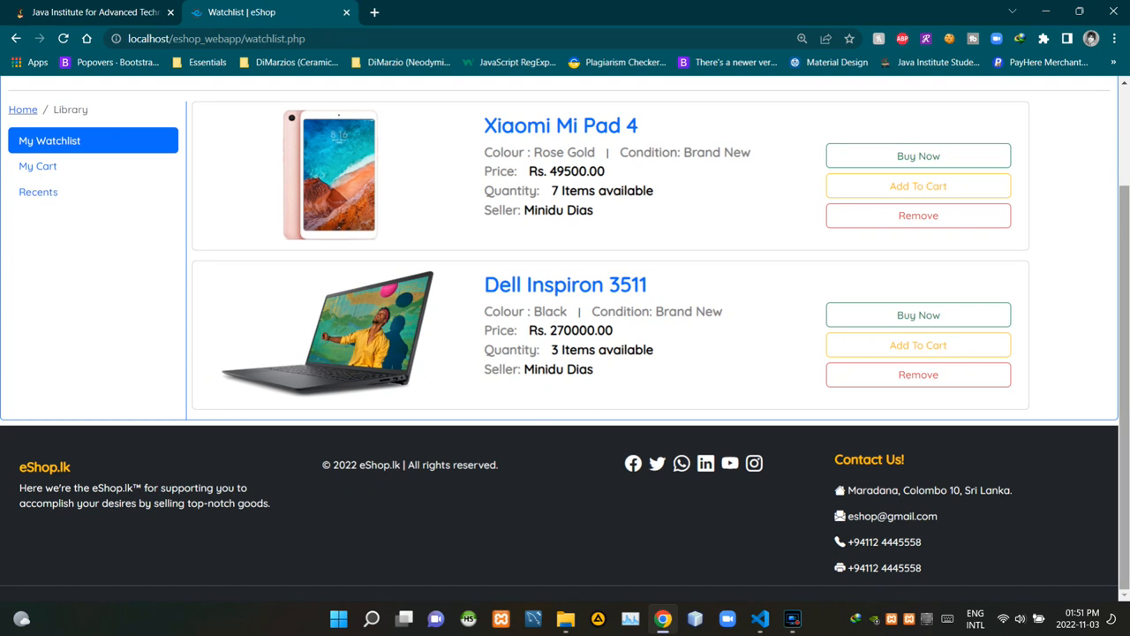
scroll(up, 3)
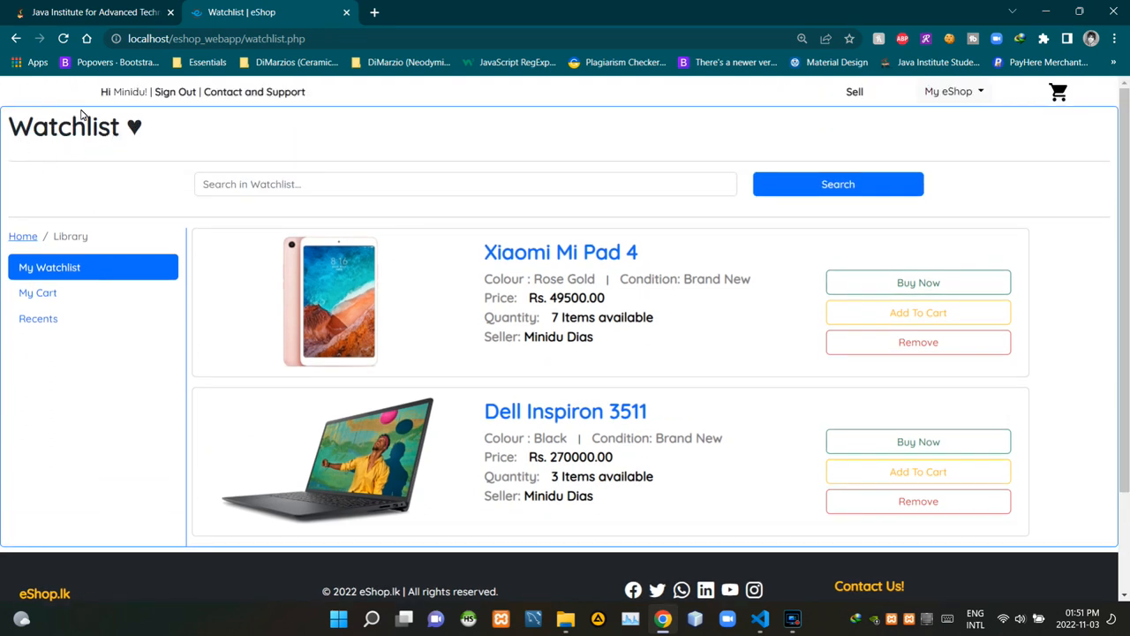
mouse_move(157, 127)
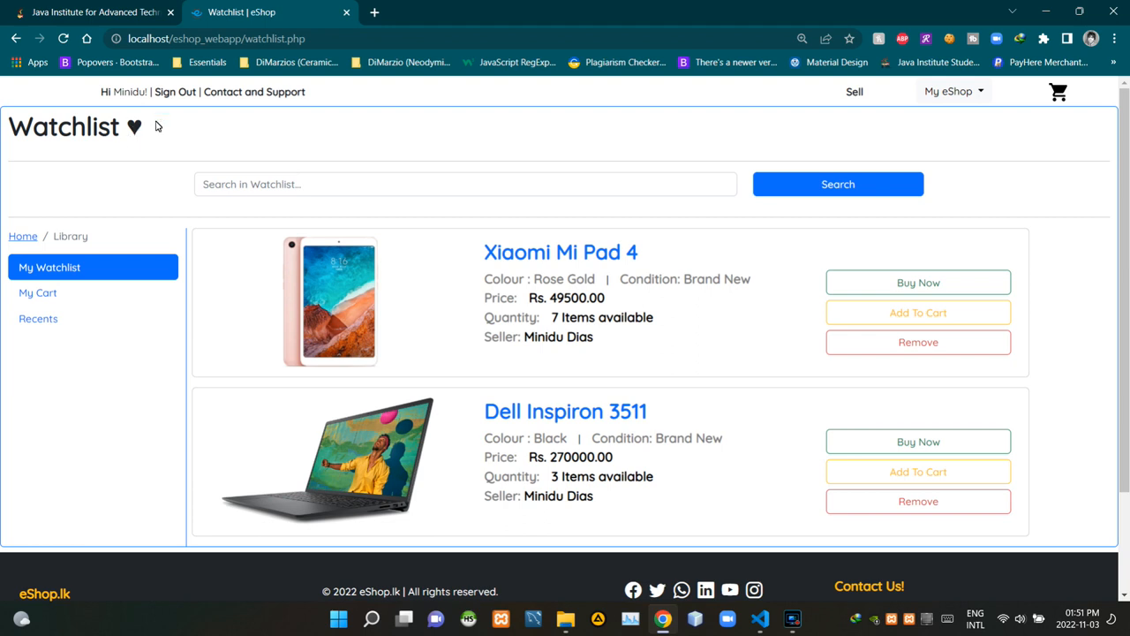
click(466, 184)
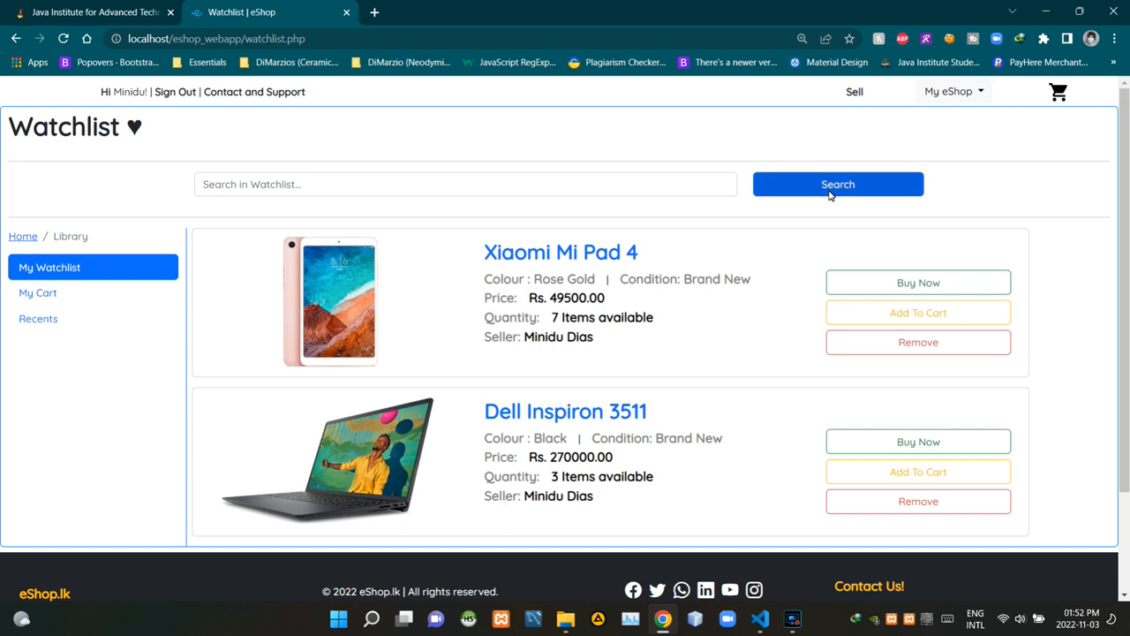
mouse_move(97, 240)
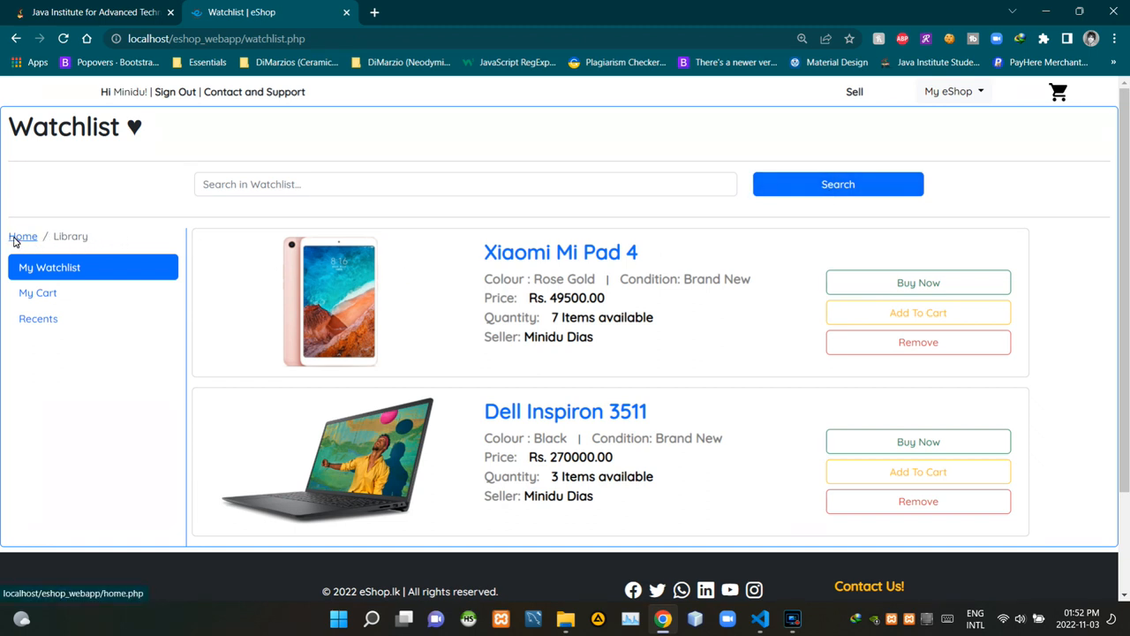
mouse_move(23, 235)
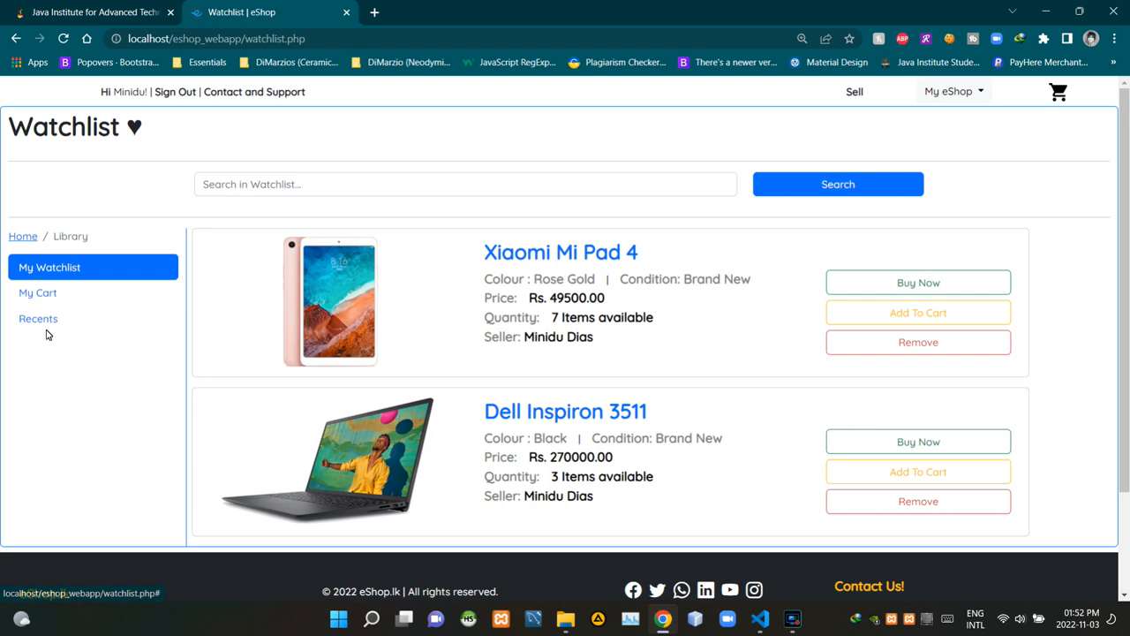
mouse_move(58, 348)
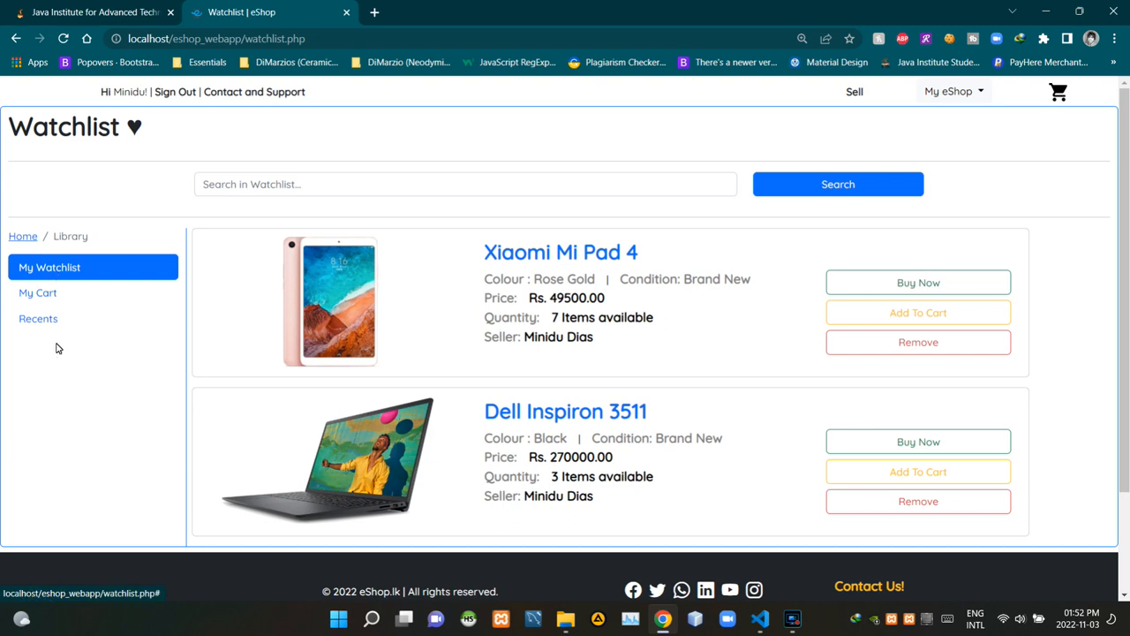
mouse_move(62, 272)
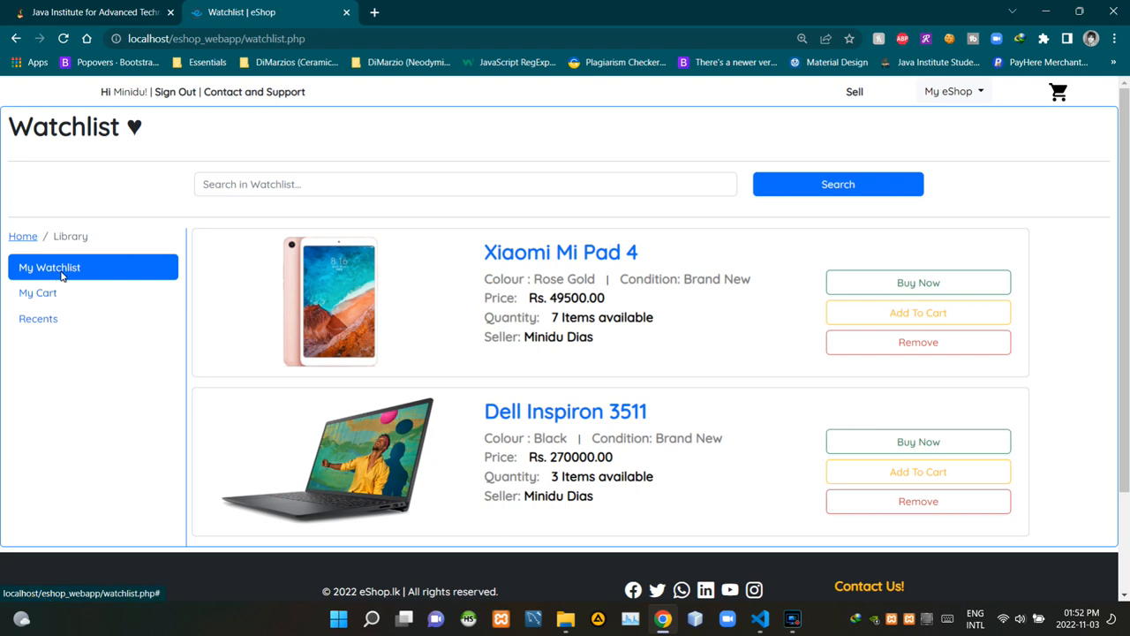
mouse_move(444, 329)
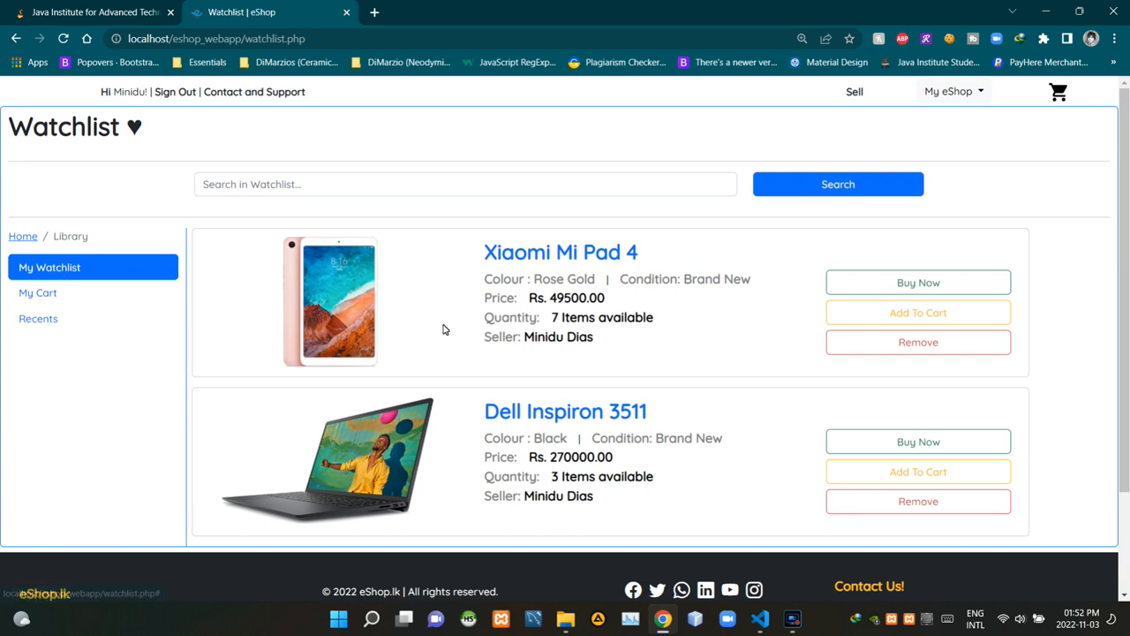
mouse_move(756, 303)
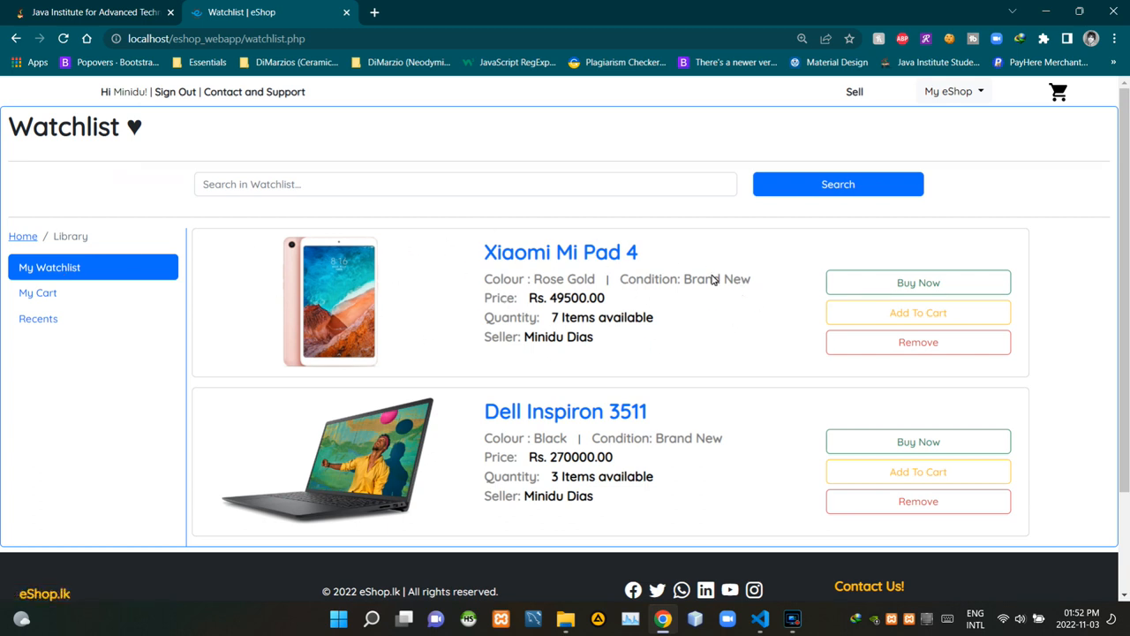
mouse_move(321, 259)
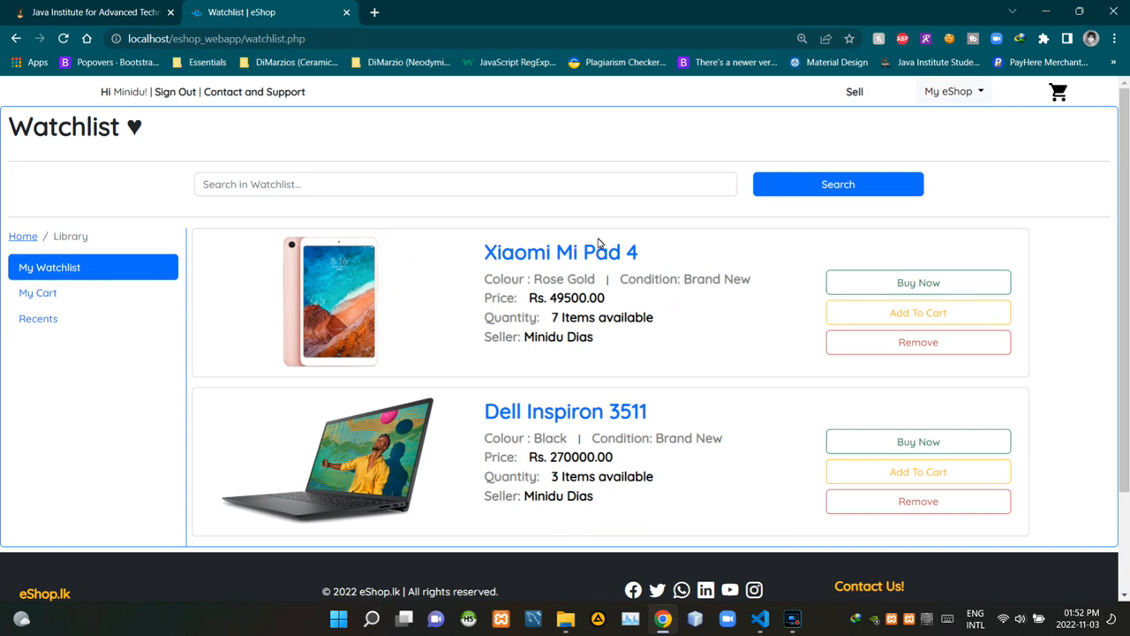
mouse_move(533, 289)
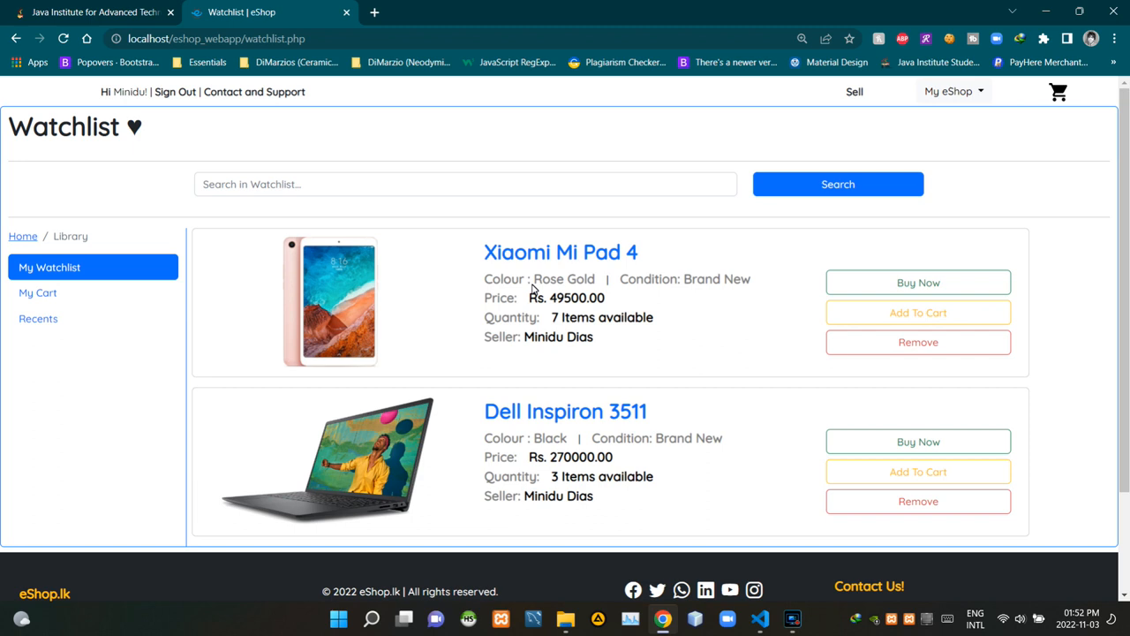
mouse_move(646, 295)
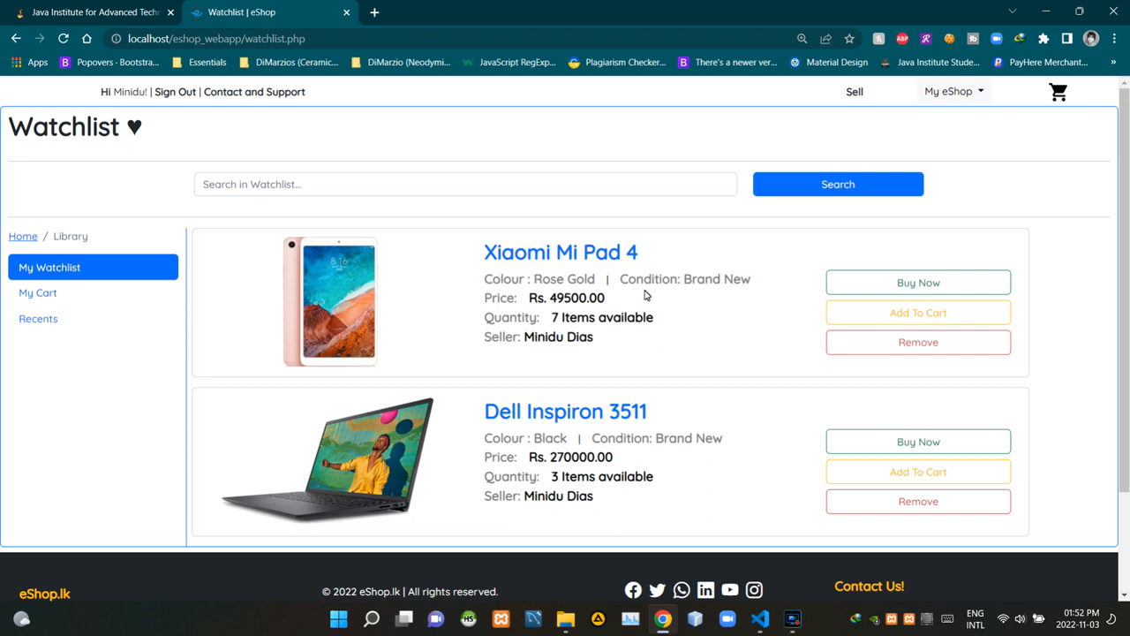
mouse_move(702, 270)
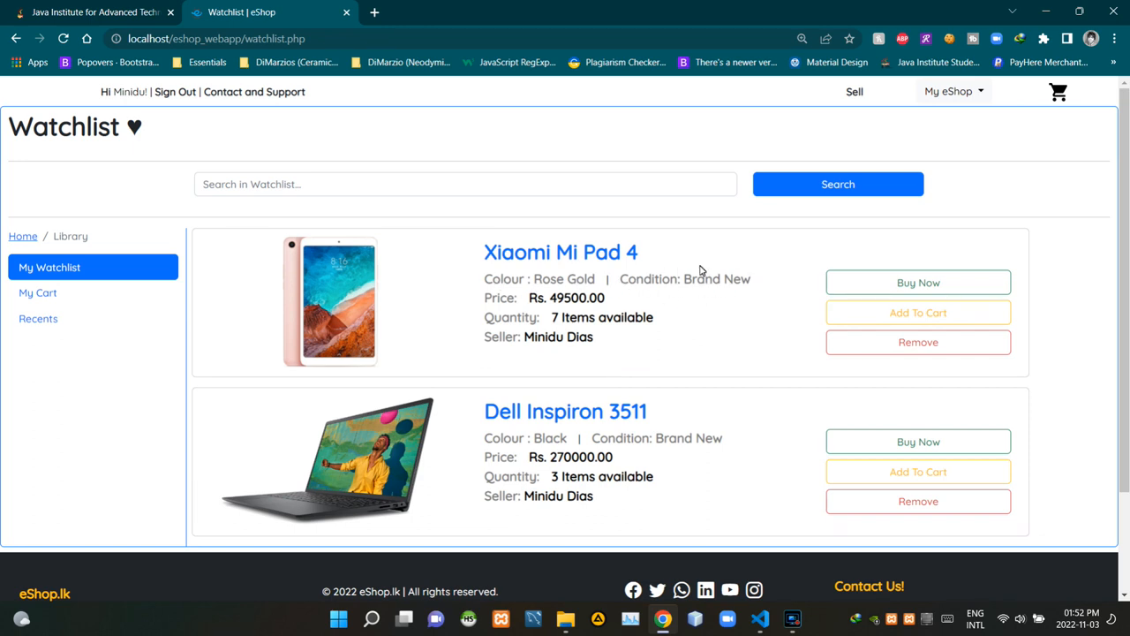
mouse_move(502, 302)
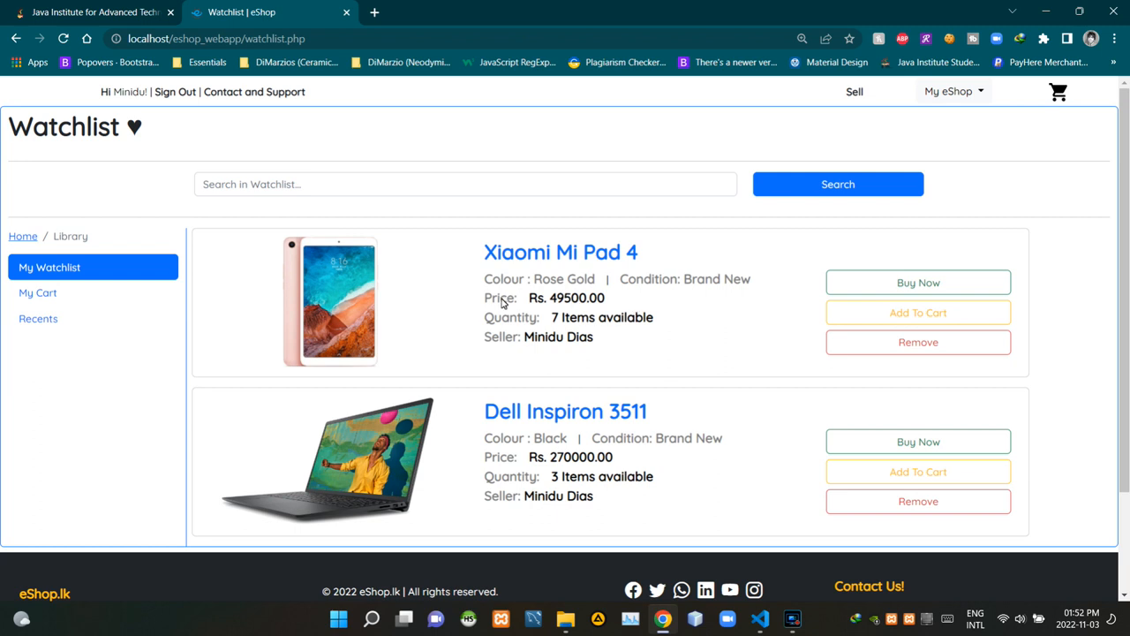
mouse_move(645, 330)
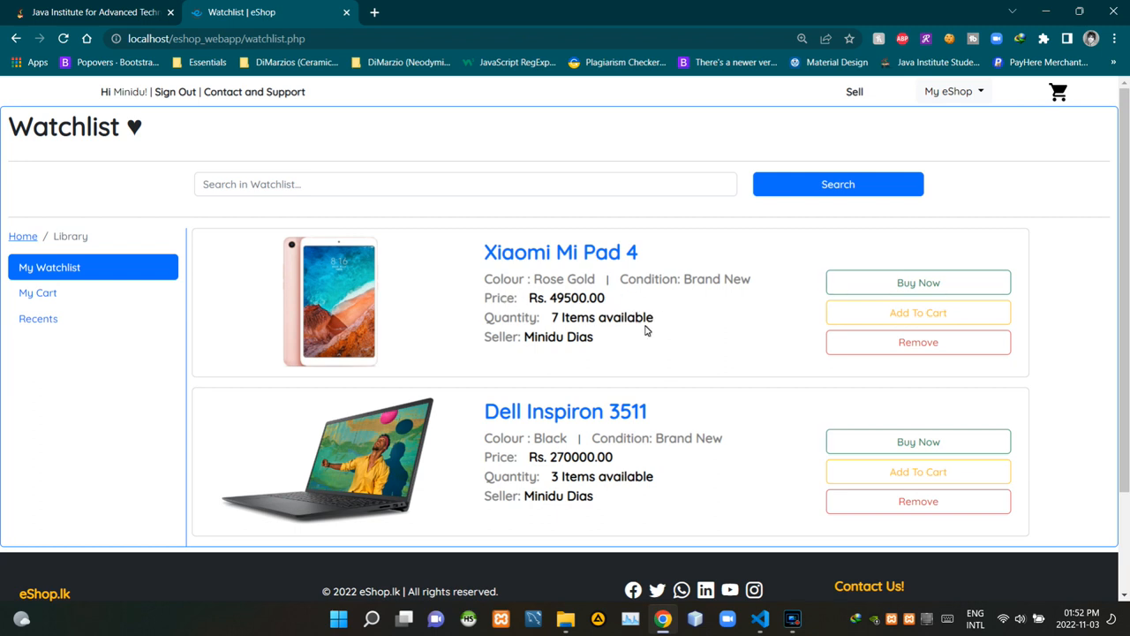
mouse_move(472, 352)
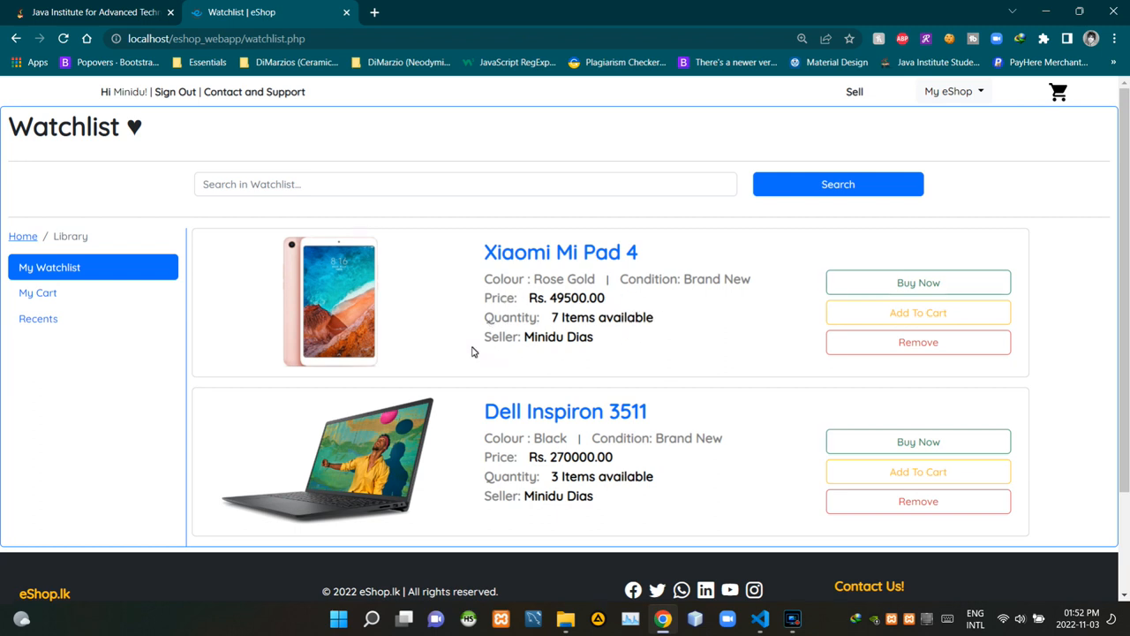
mouse_move(615, 339)
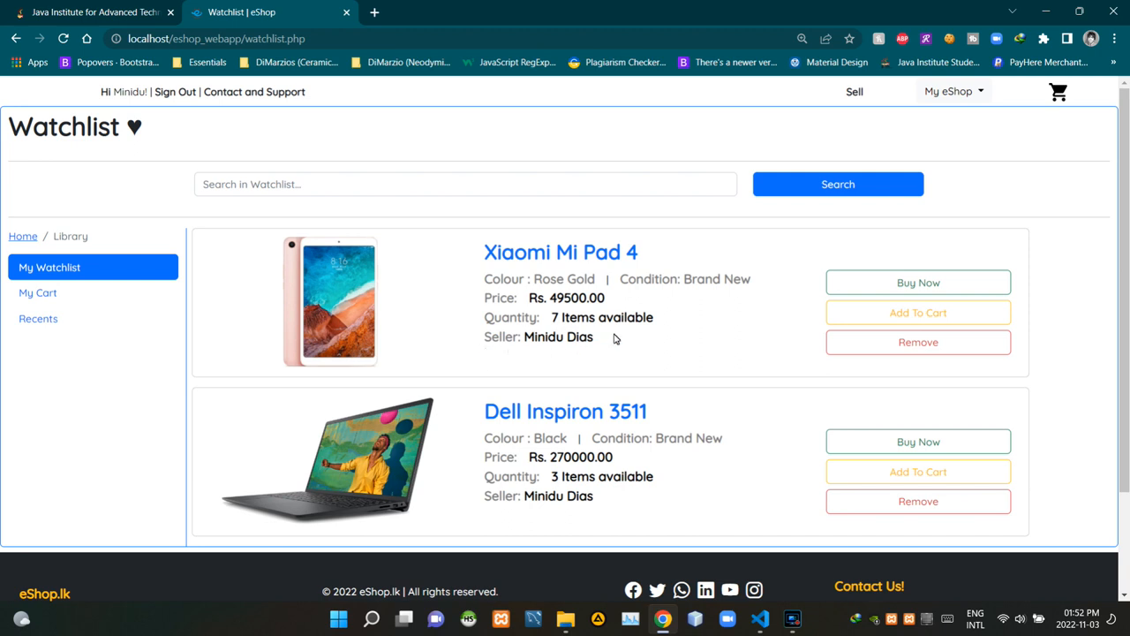
mouse_move(918, 283)
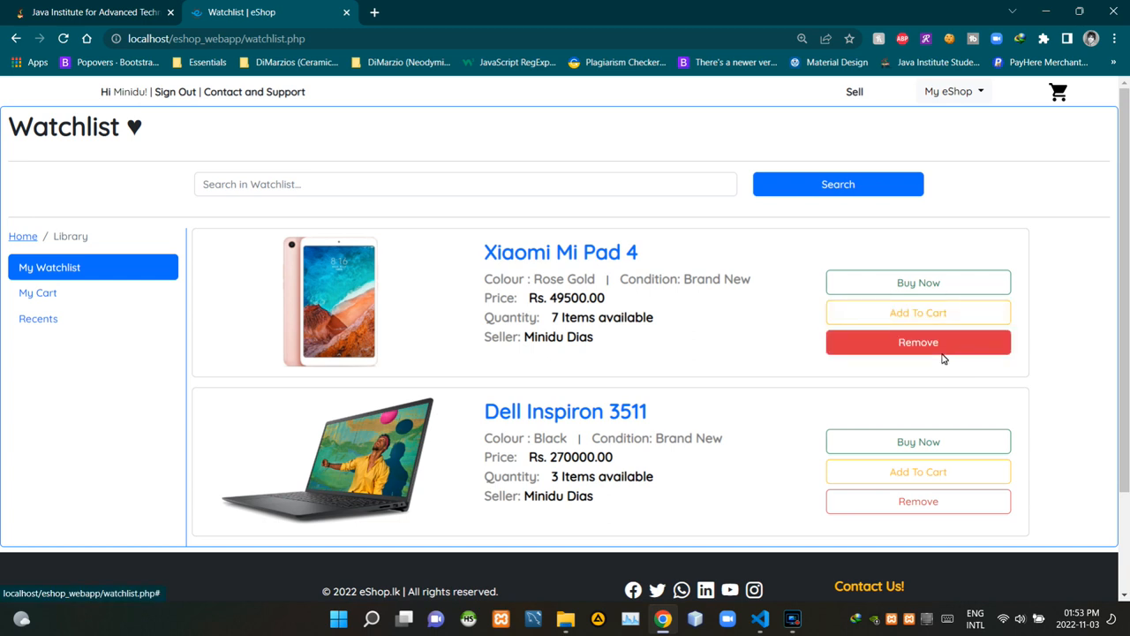
Step: Point out the bootstrap-icons and style.css links in watchlist.php, then scroll to the closing scripts
click(759, 618)
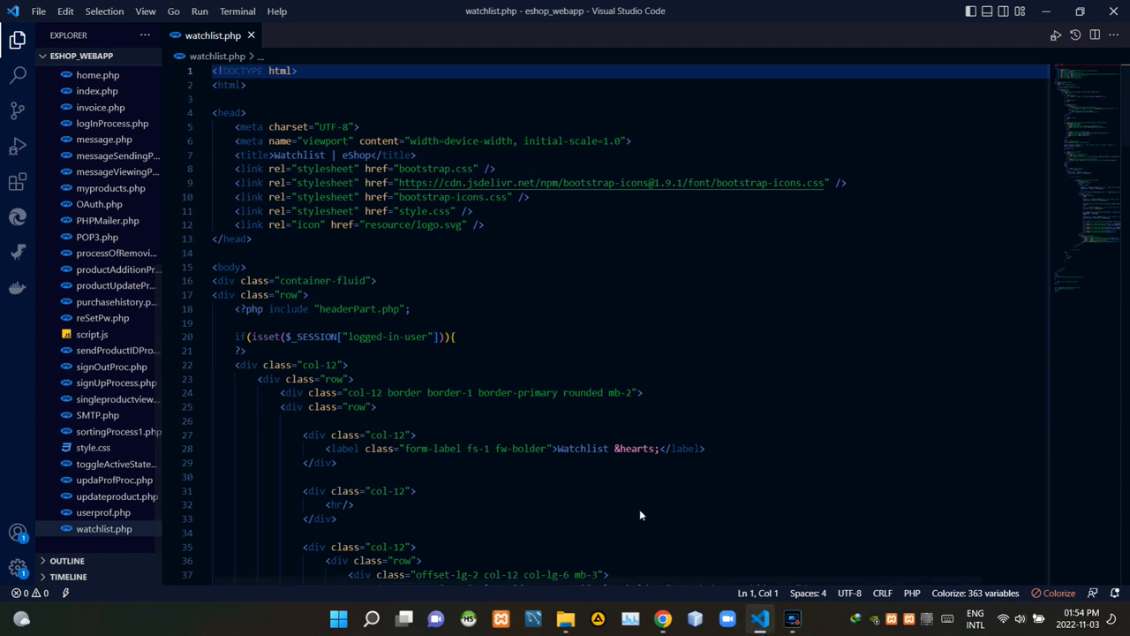
mouse_move(251, 35)
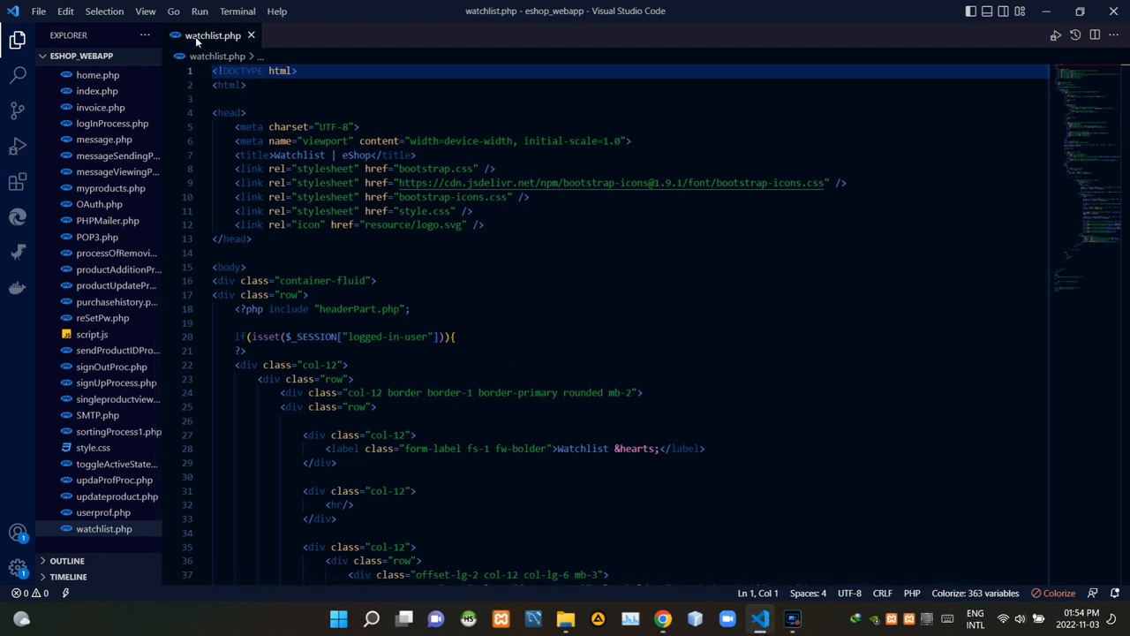
mouse_move(548, 254)
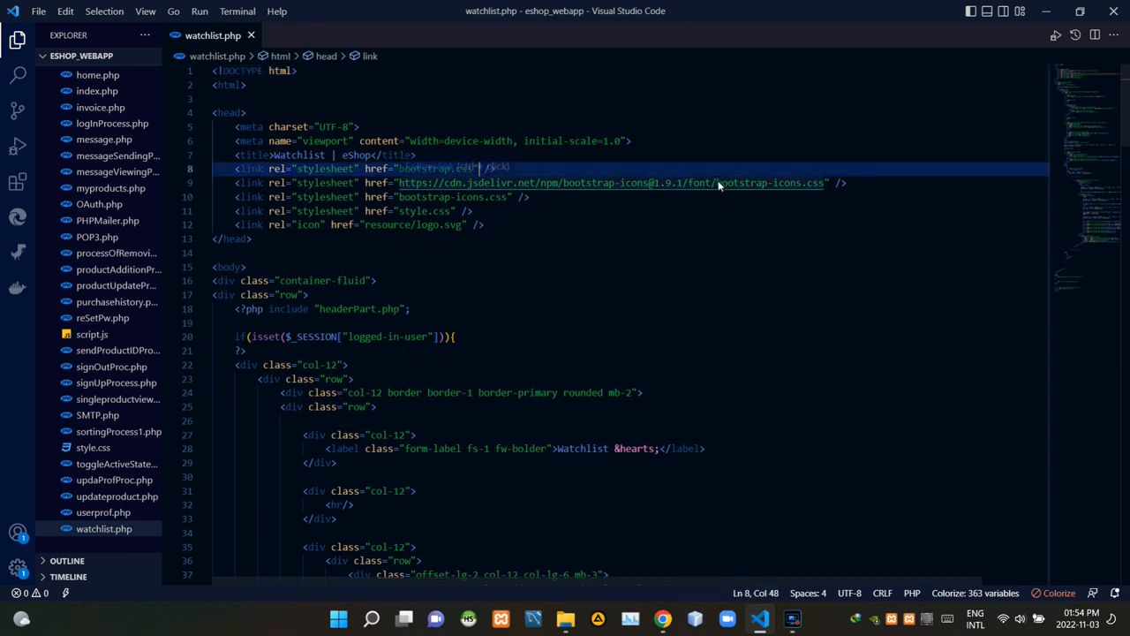
click(733, 182)
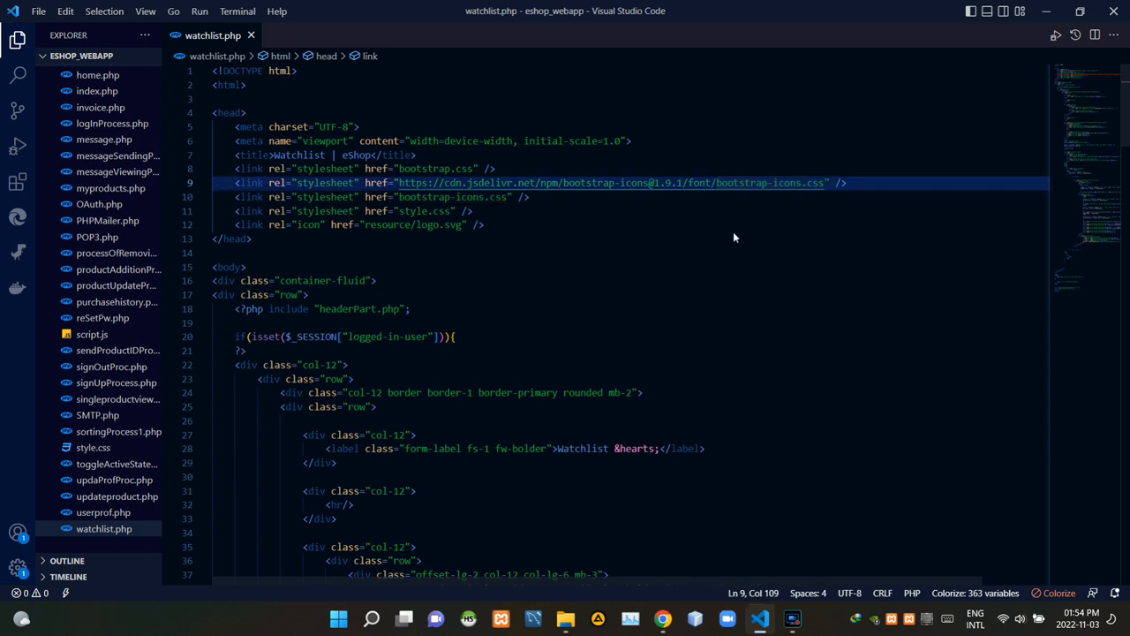
click(457, 211)
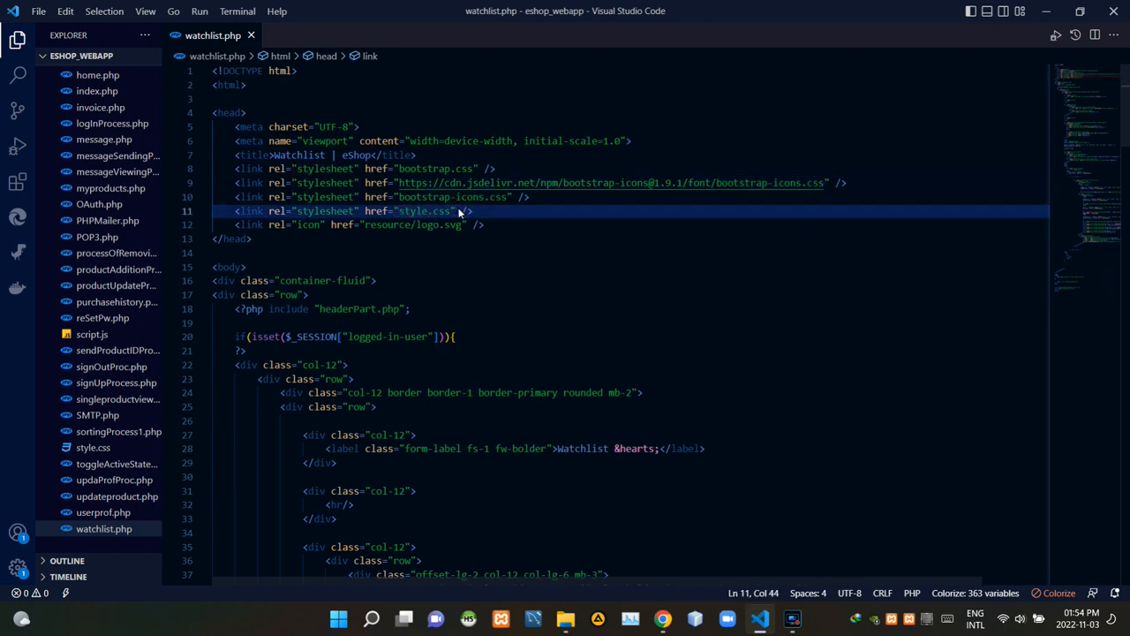
scroll(down, 3)
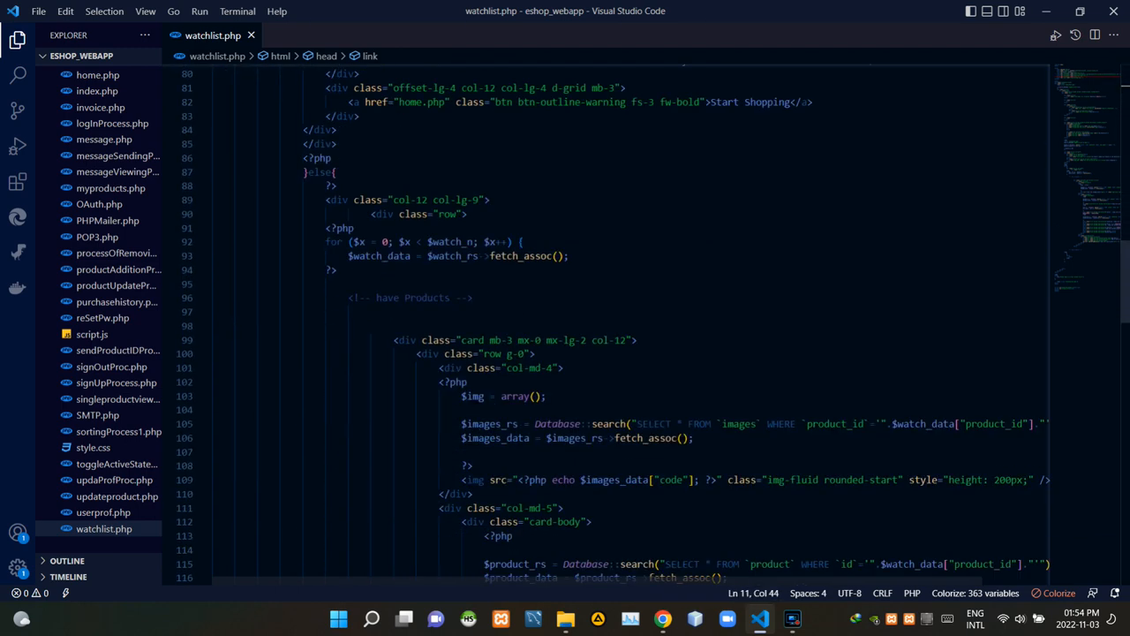
scroll(down, 3)
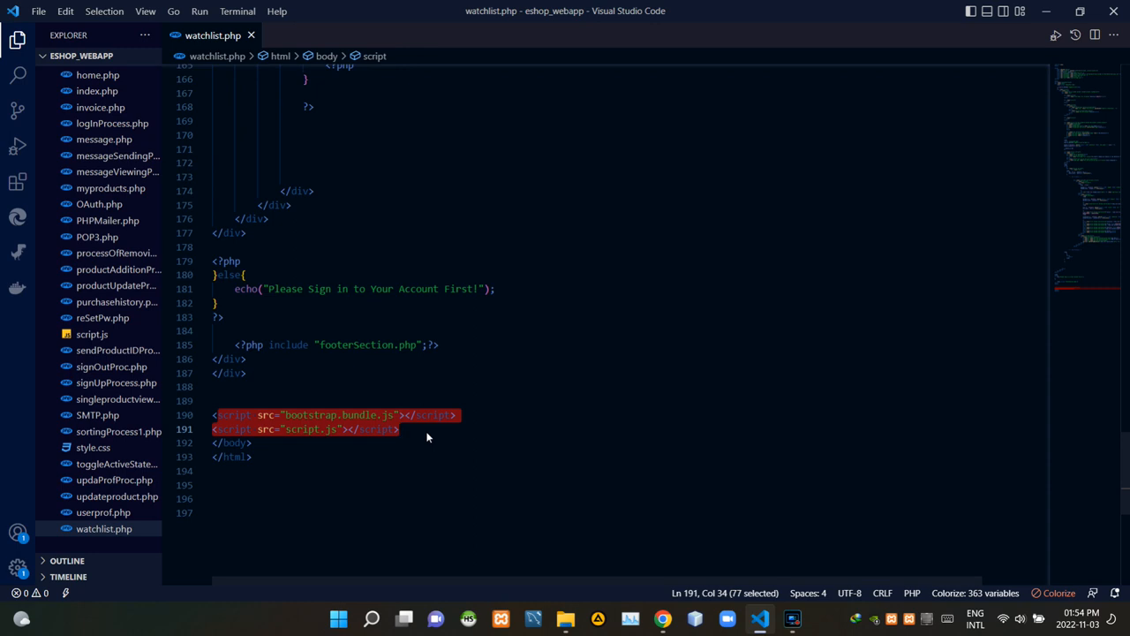
click(400, 429)
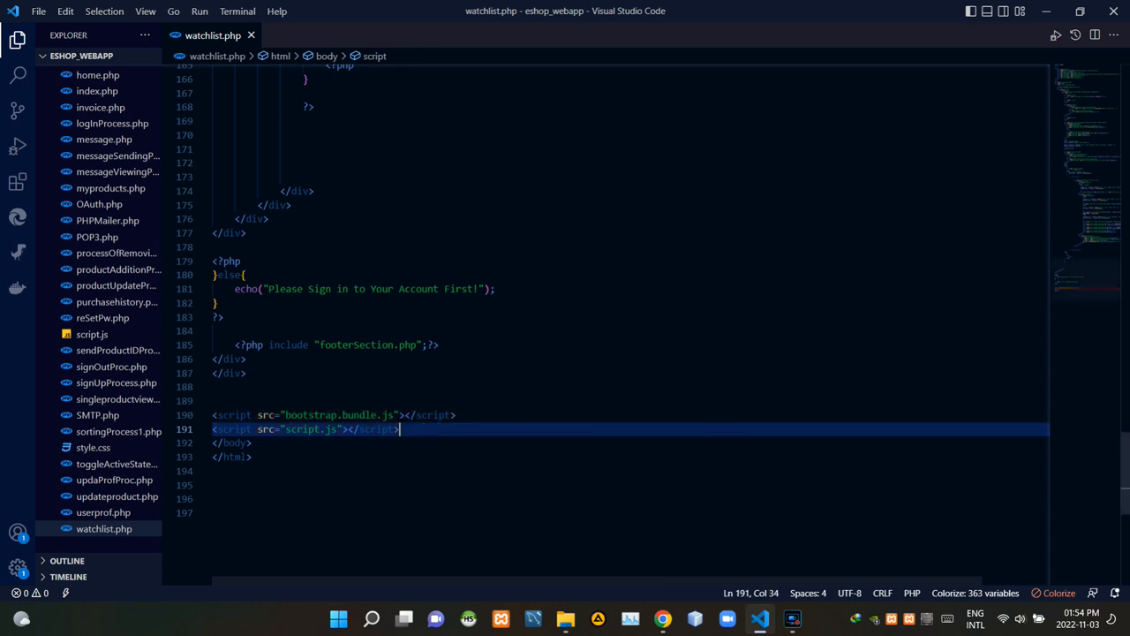
scroll(up, 3)
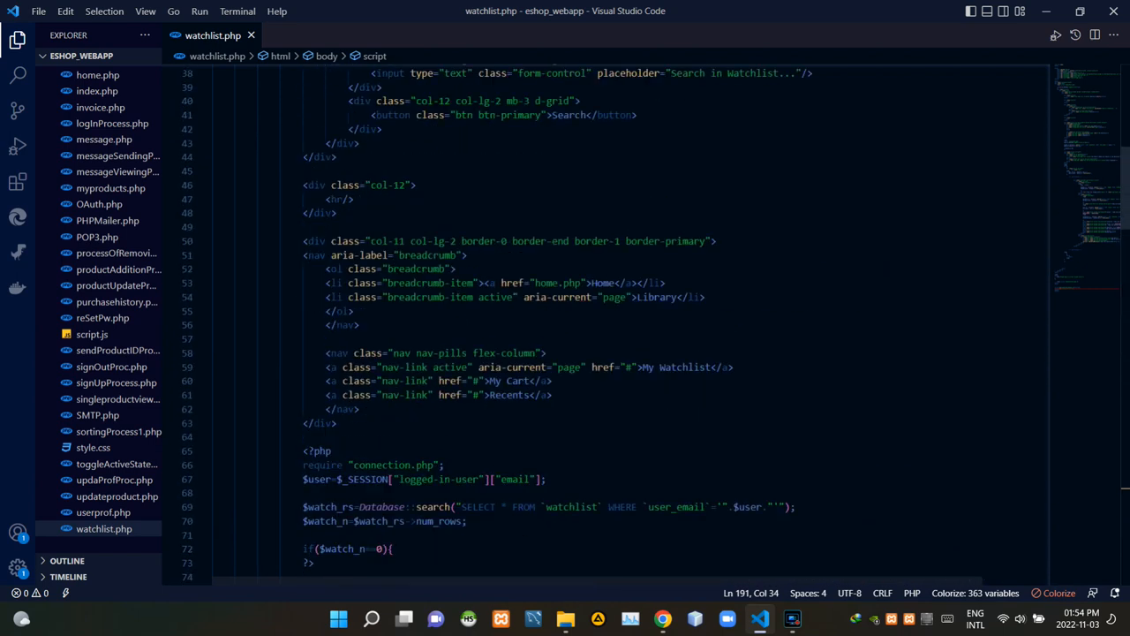
scroll(up, 3)
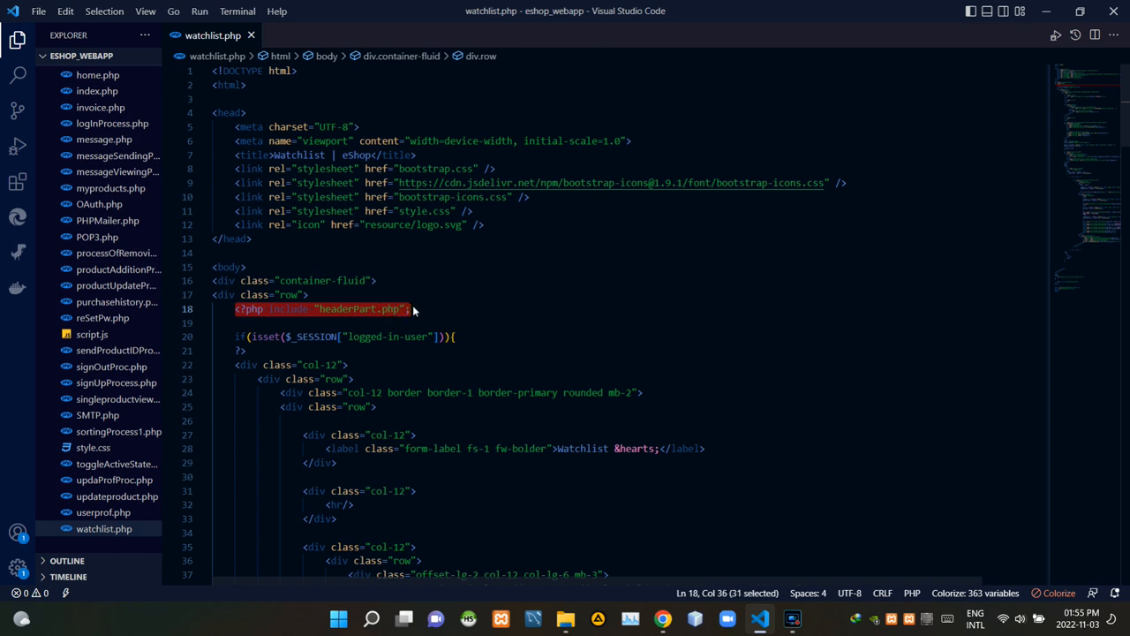
click(413, 309)
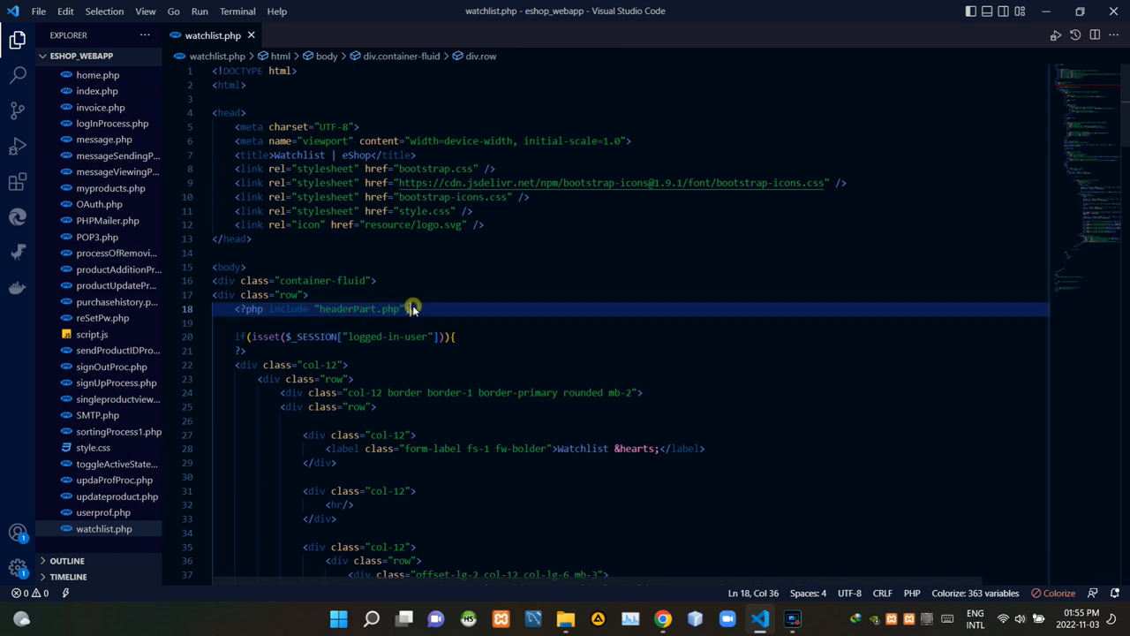
scroll(down, 3)
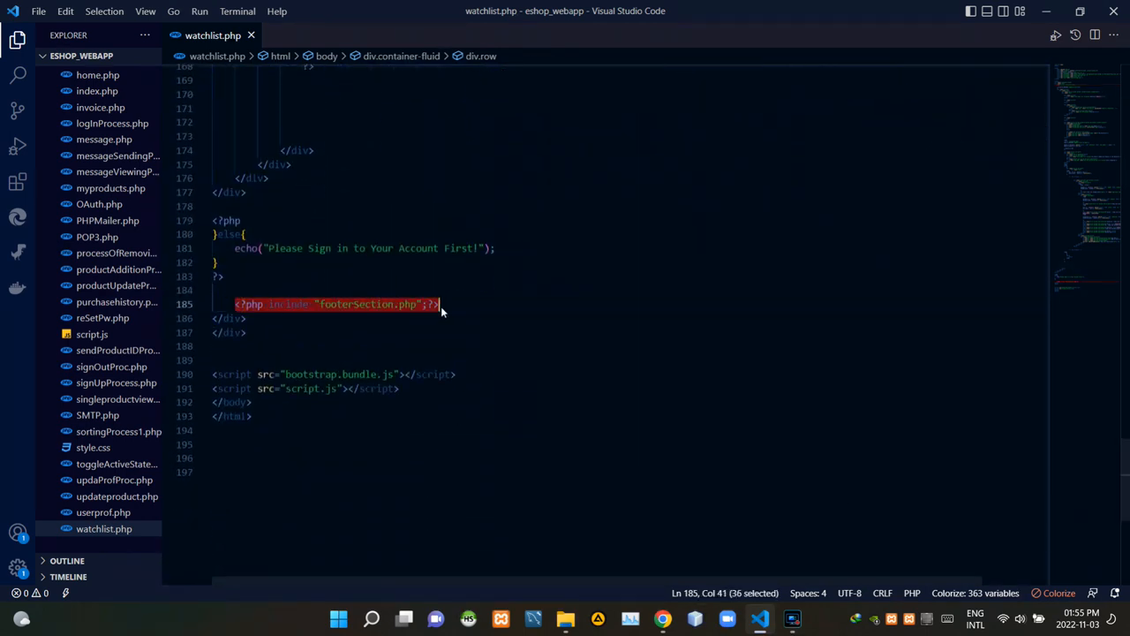
click(441, 304)
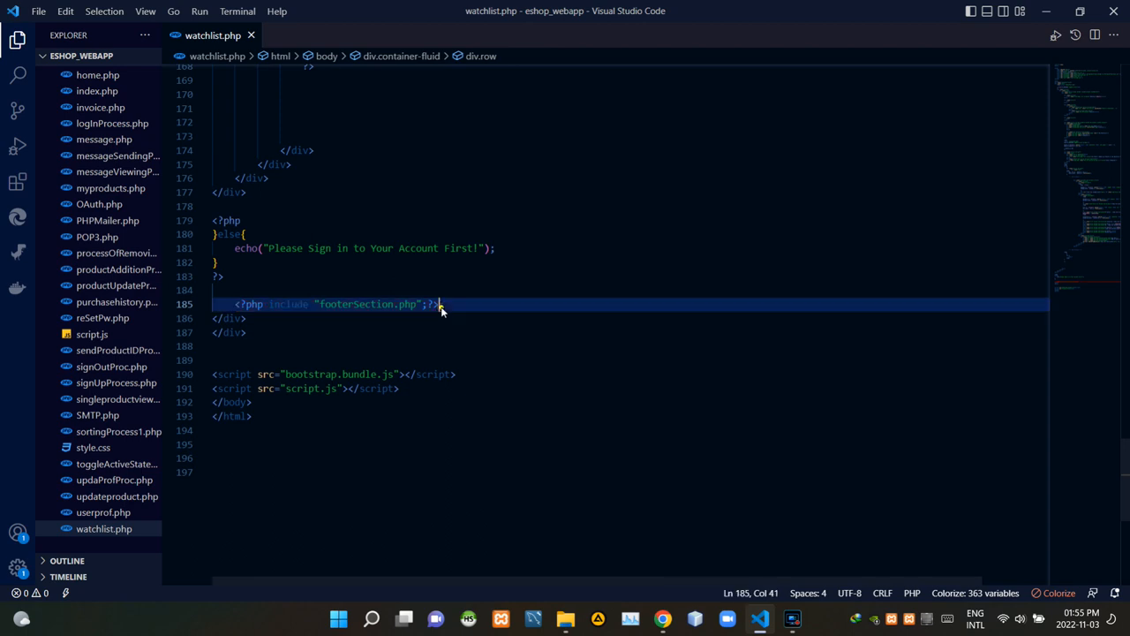
scroll(up, 3)
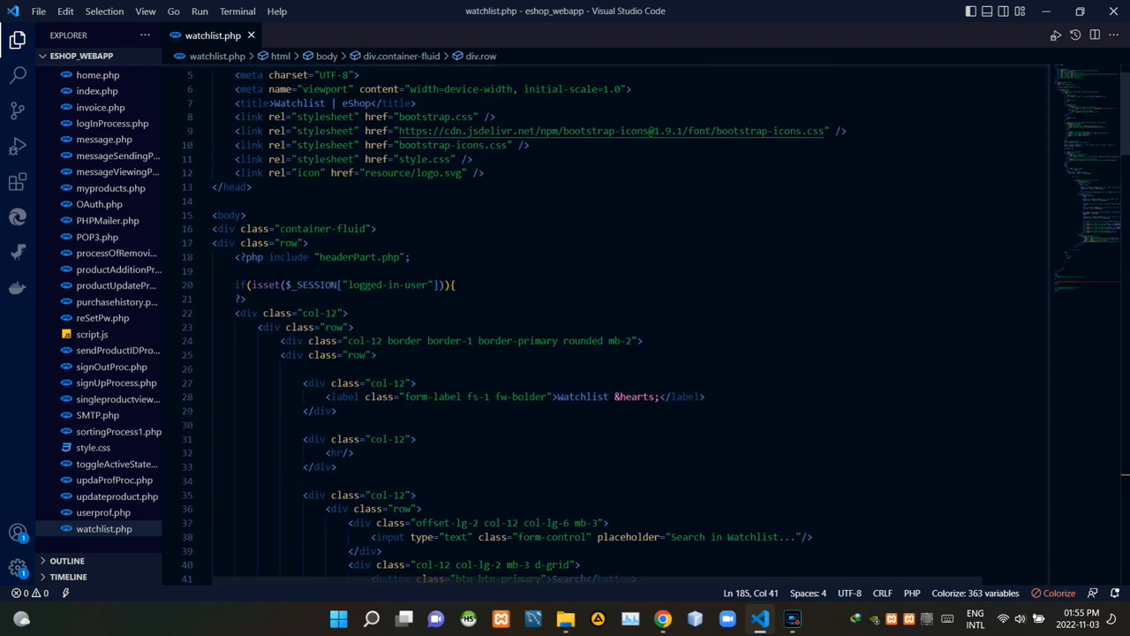
scroll(up, 3)
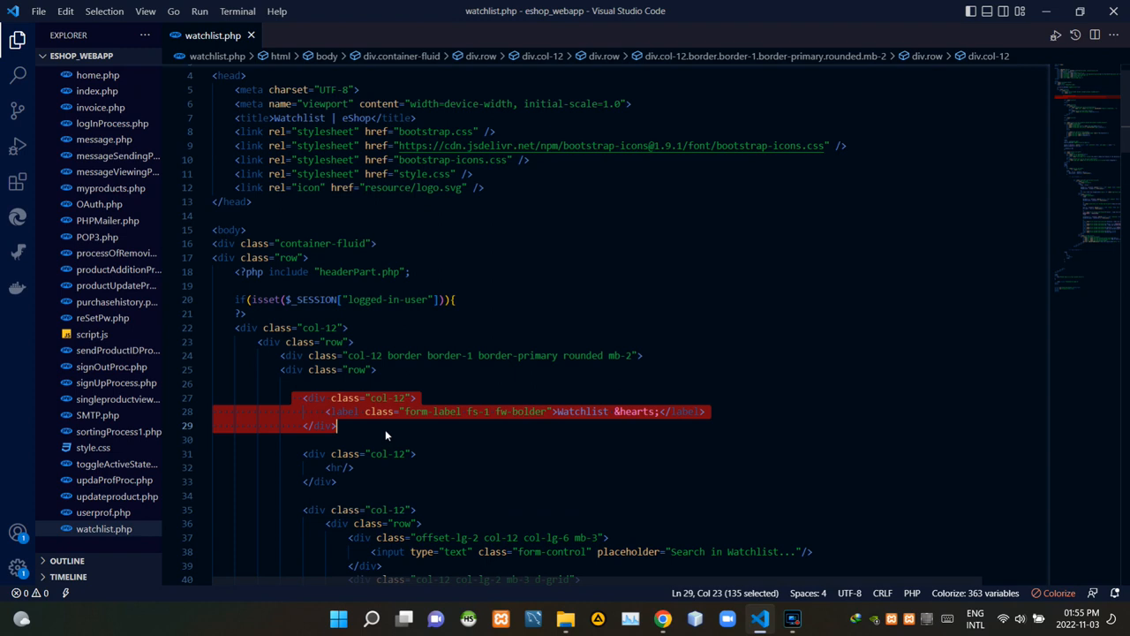
click(385, 426)
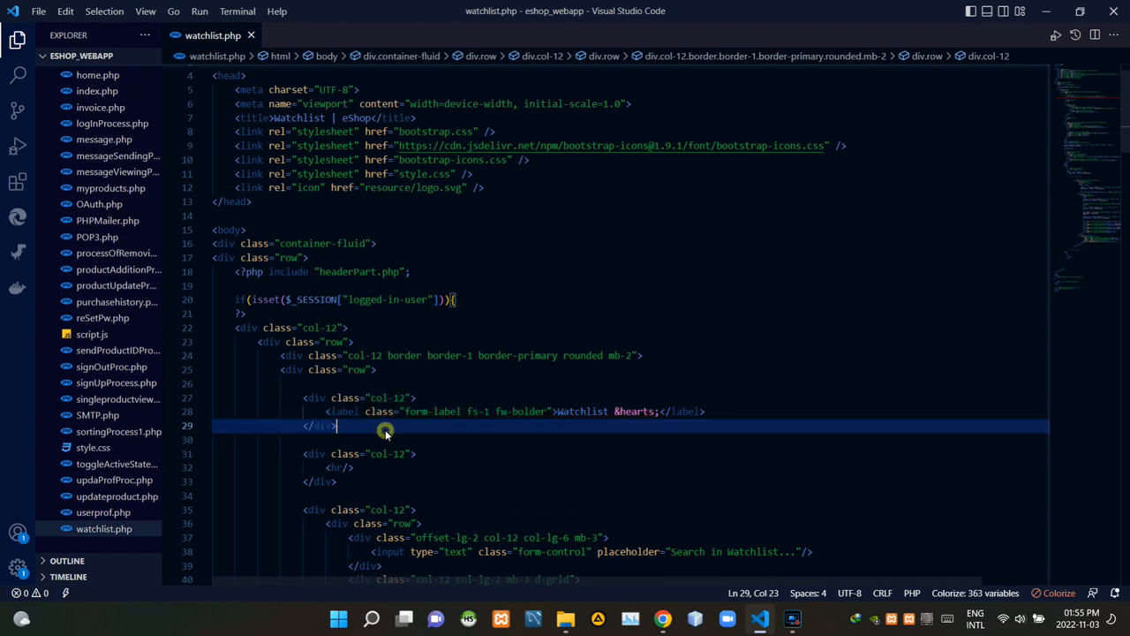
double_click(637, 412)
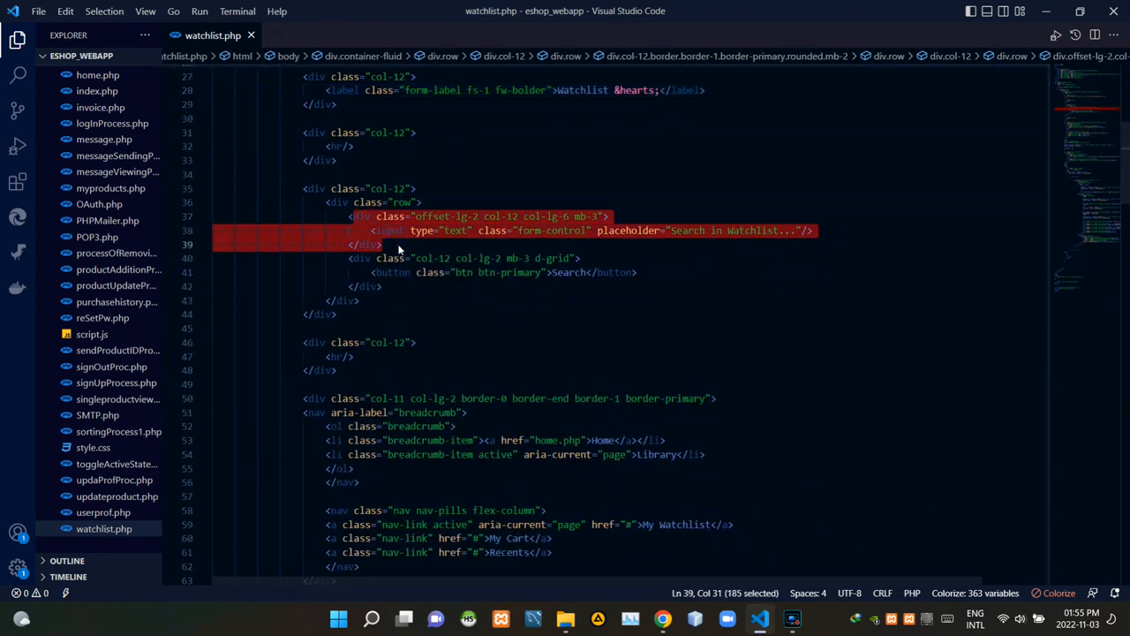
click(570, 230)
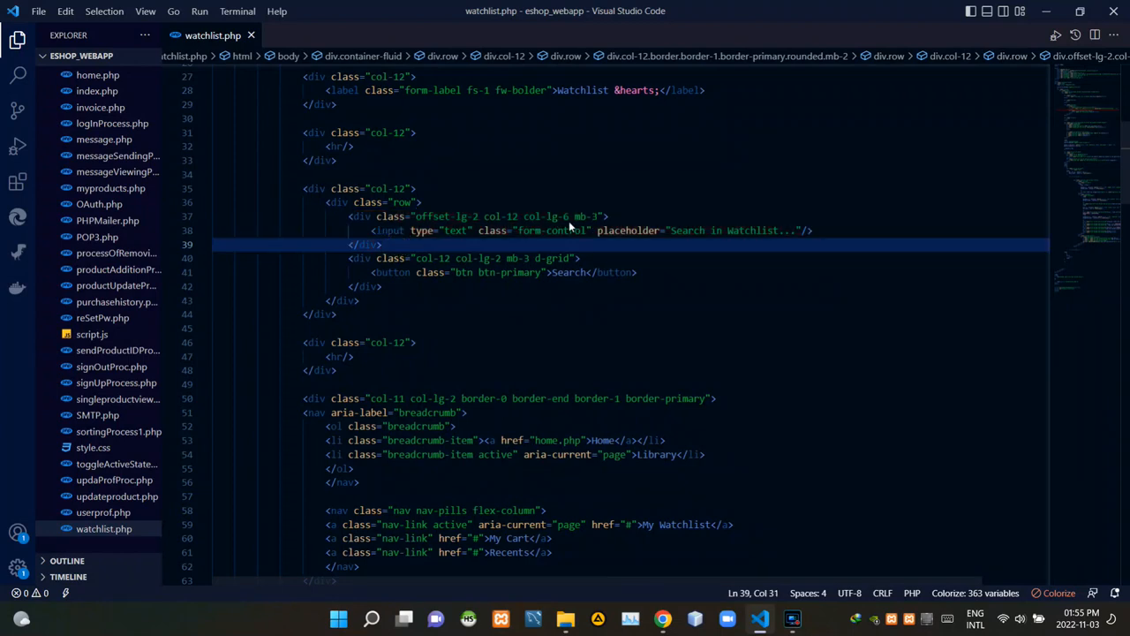
double_click(629, 230)
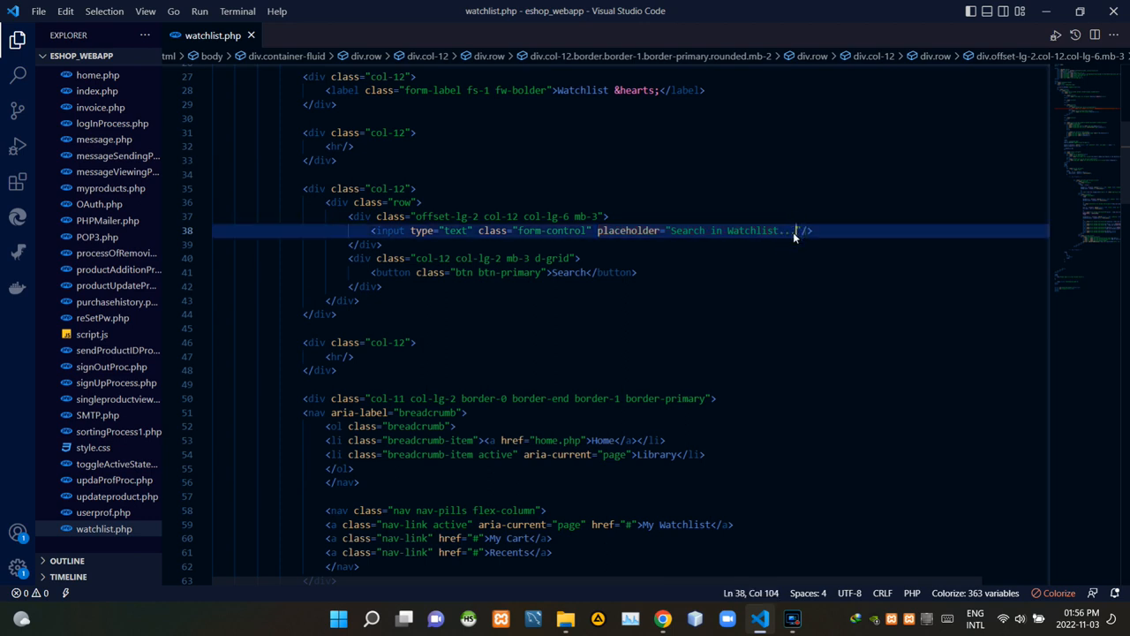
click(362, 258)
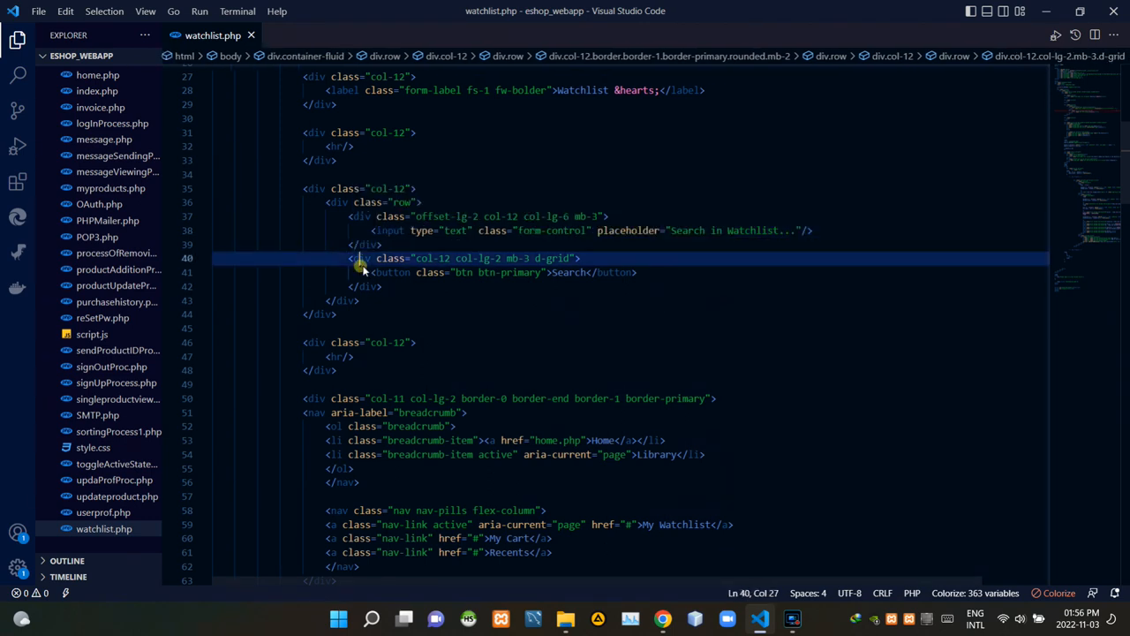
drag(358, 258, 382, 286)
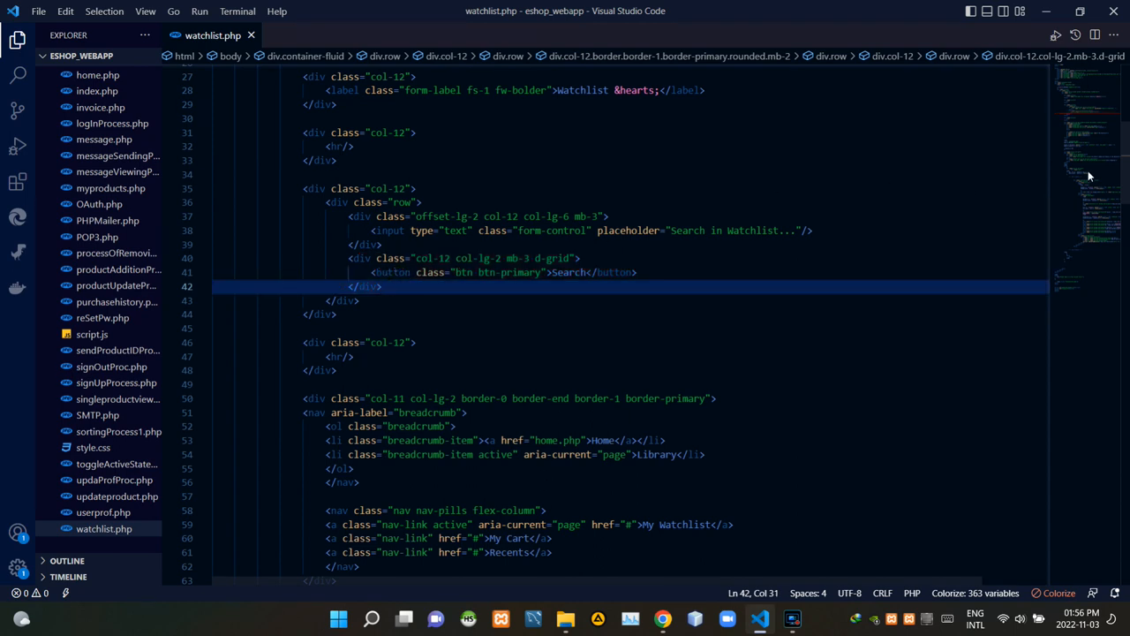
scroll(down, 3)
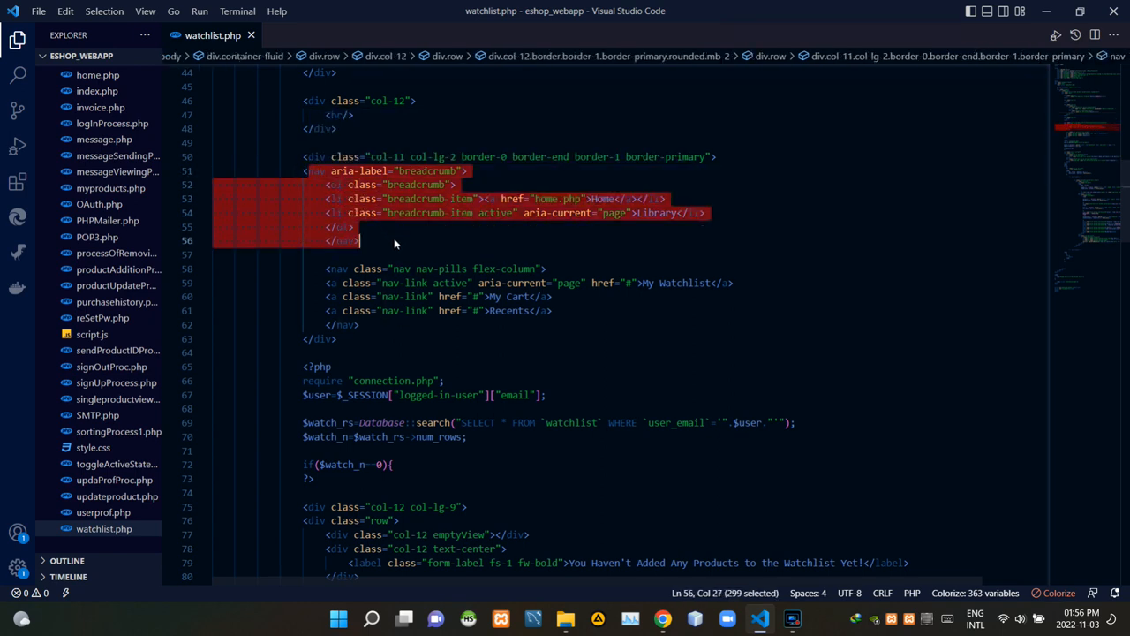
click(395, 240)
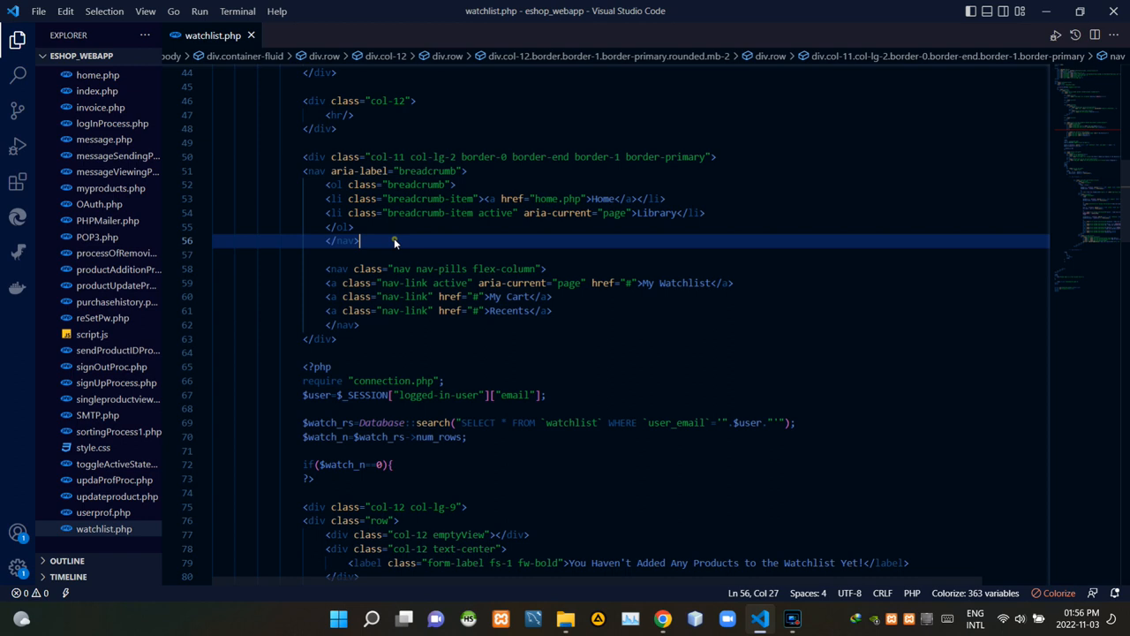
mouse_move(322, 279)
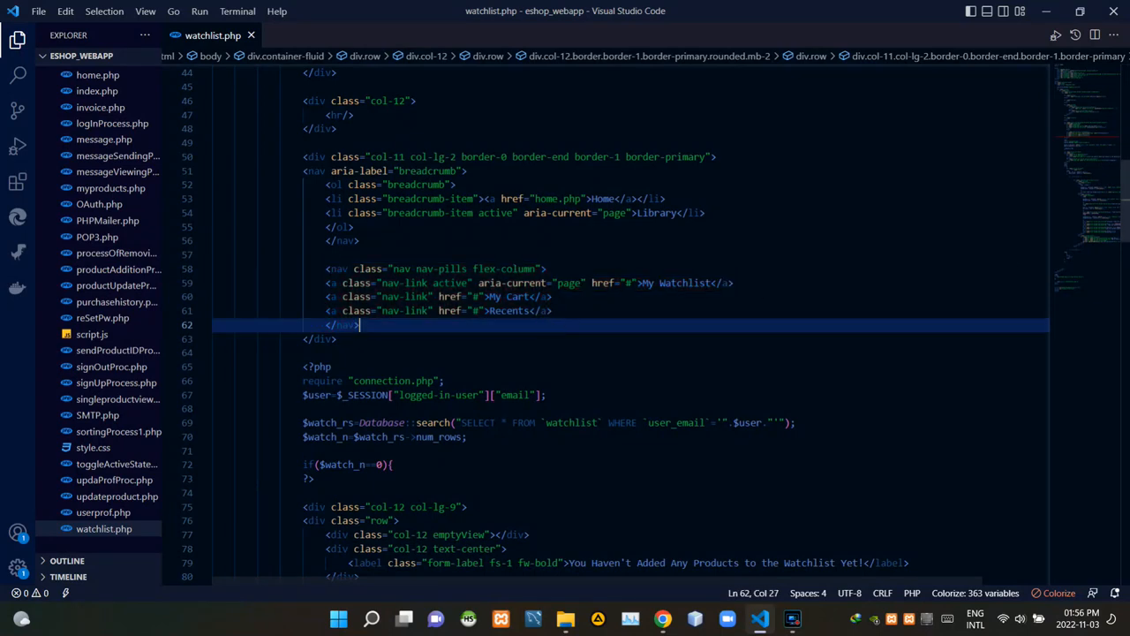
scroll(down, 3)
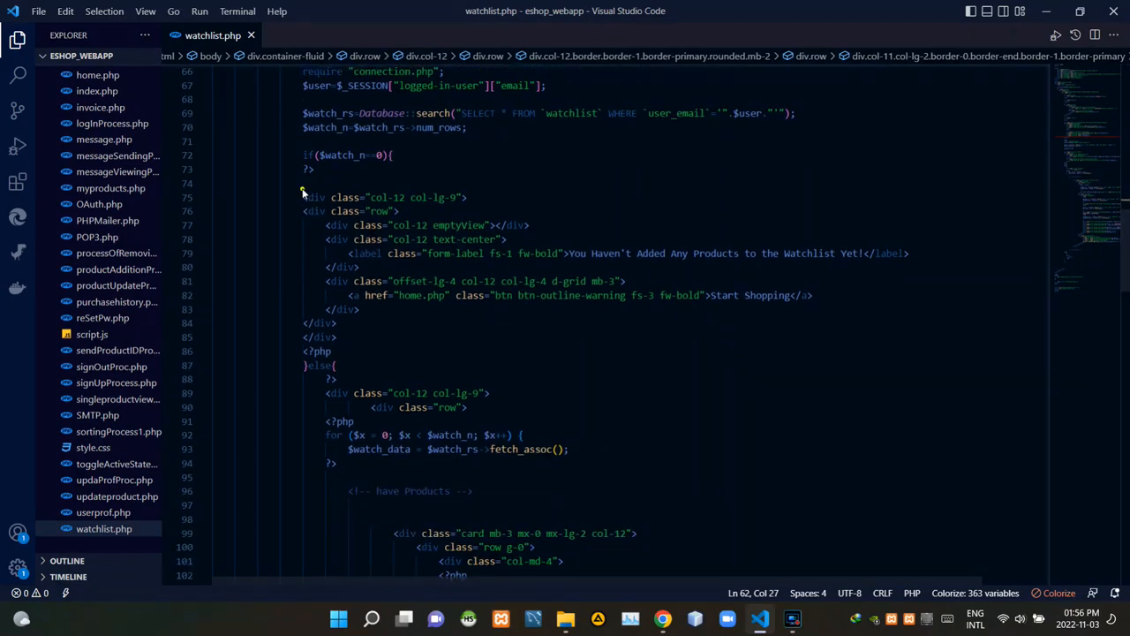
drag(303, 197, 338, 337)
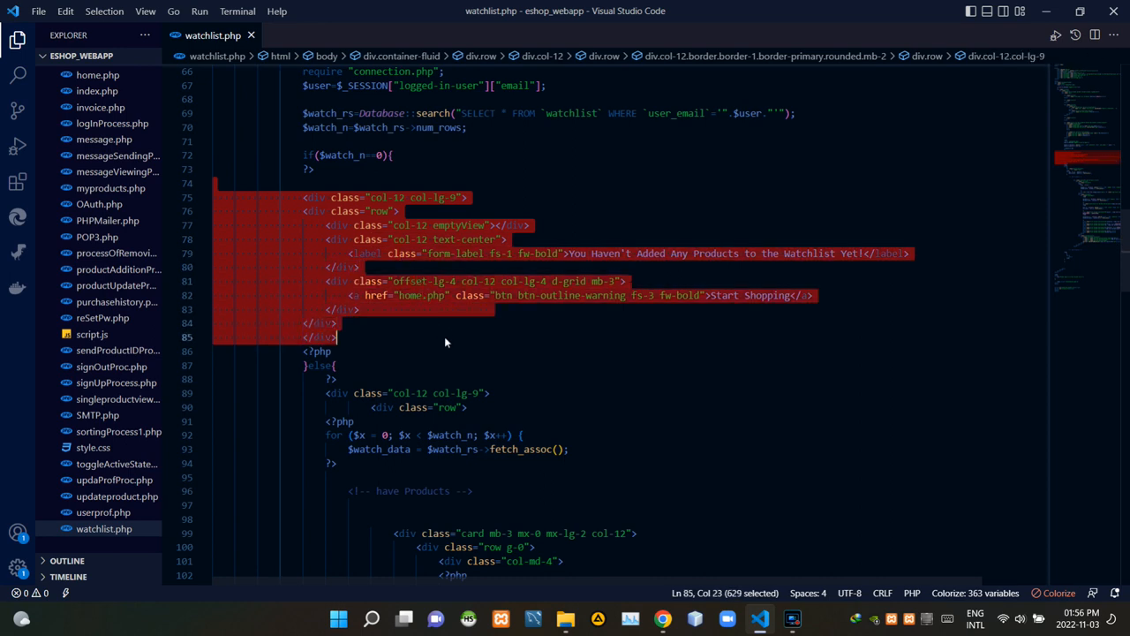
click(446, 337)
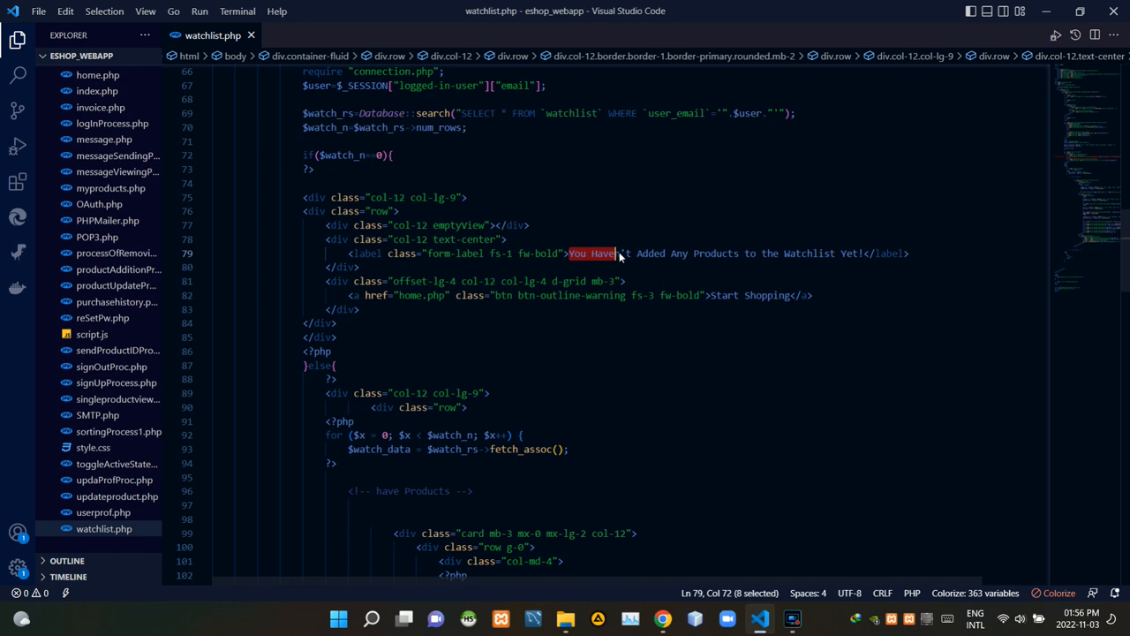
drag(619, 253, 758, 254)
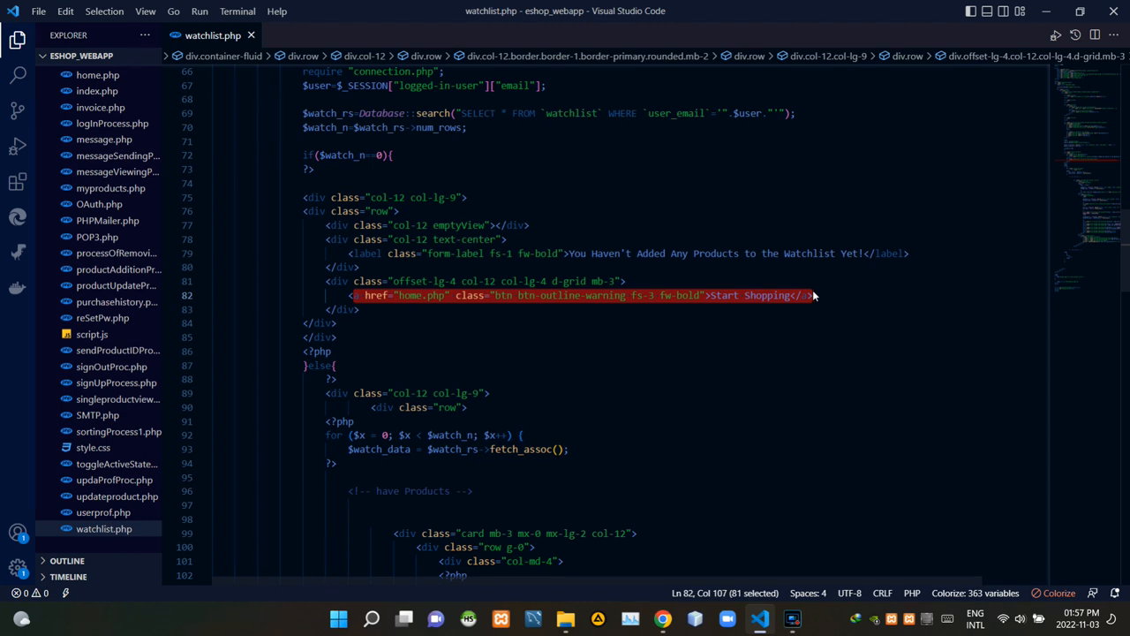
click(813, 295)
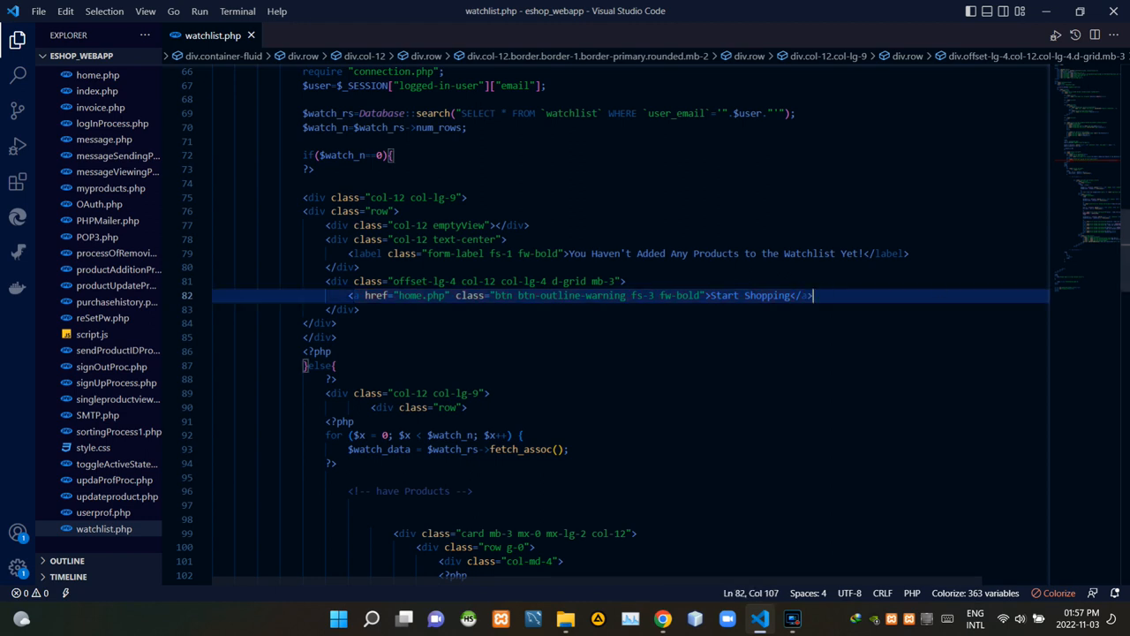
scroll(down, 3)
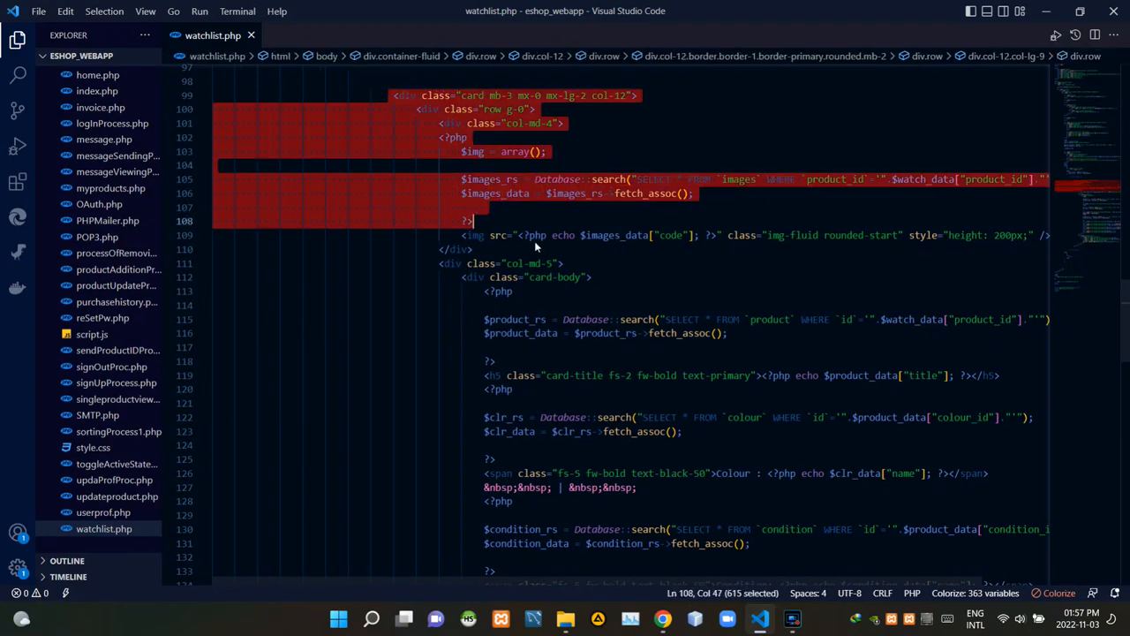
click(634, 561)
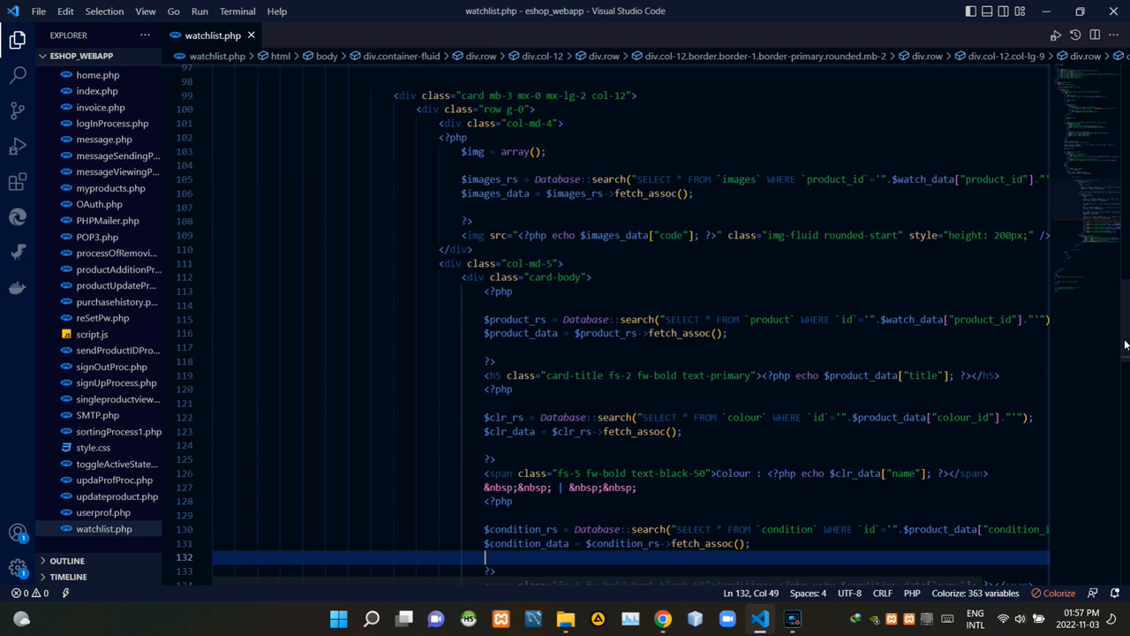
scroll(down, 3)
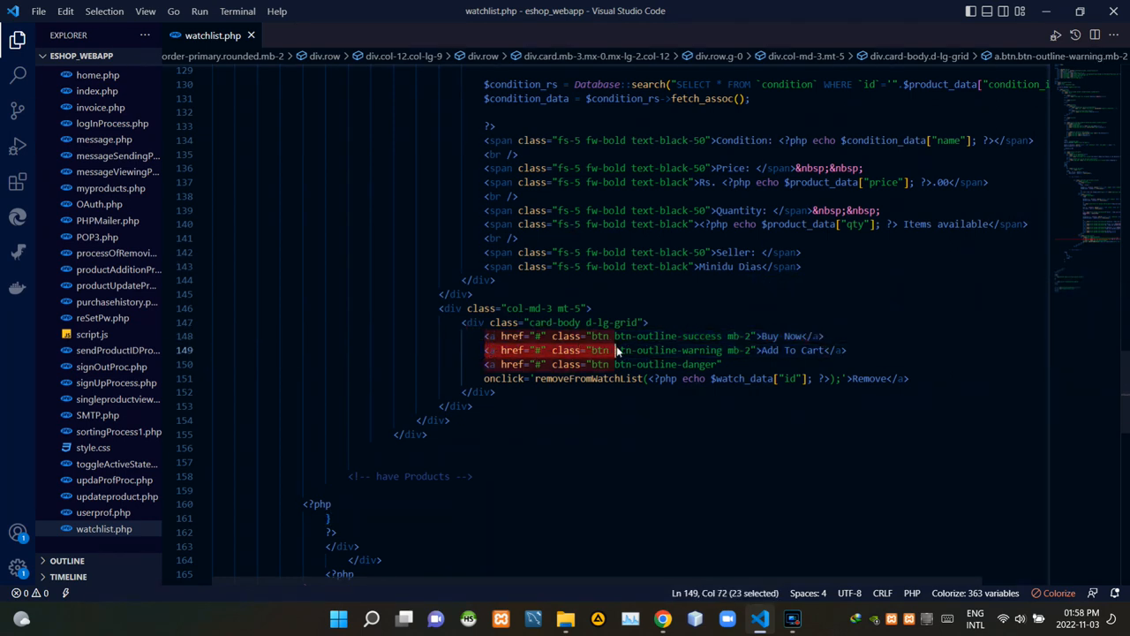
click(847, 350)
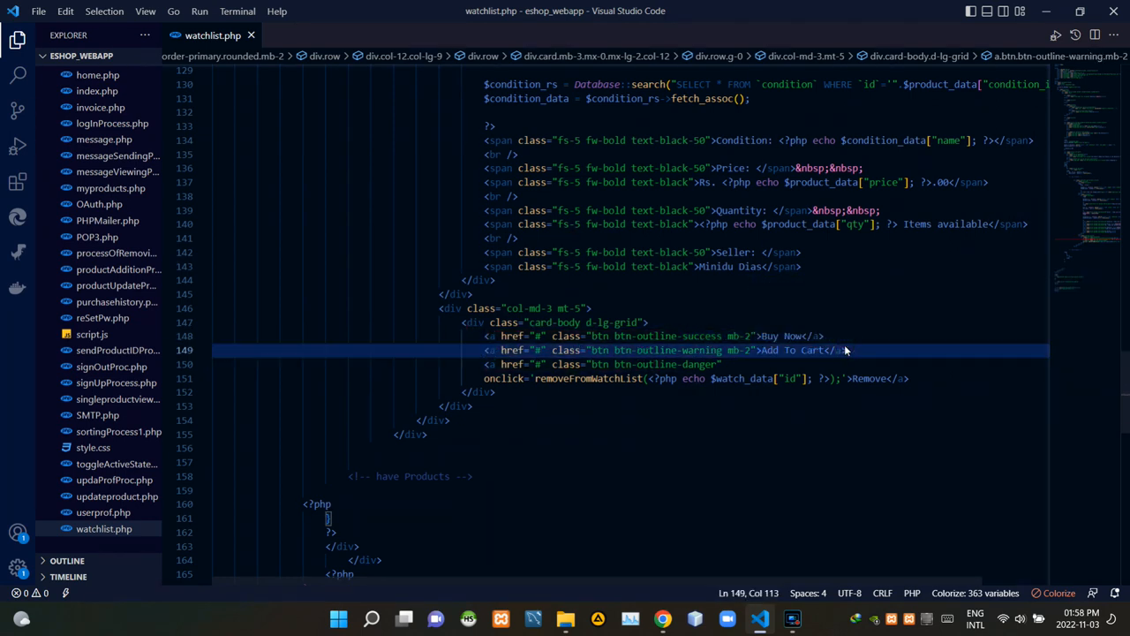
mouse_move(490, 374)
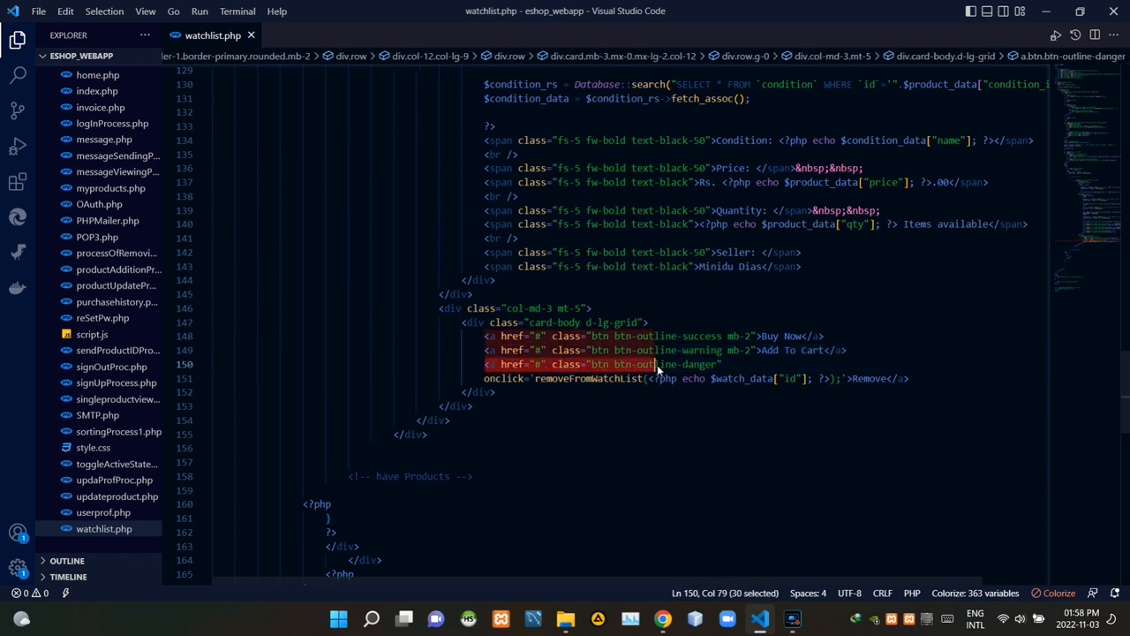
click(910, 378)
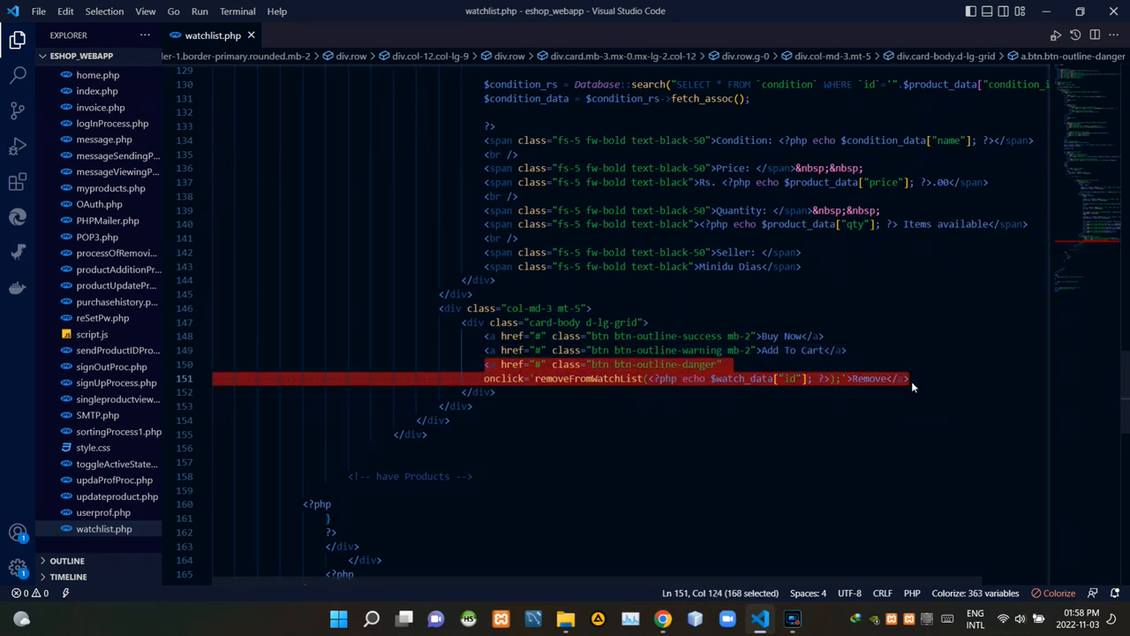
scroll(down, 3)
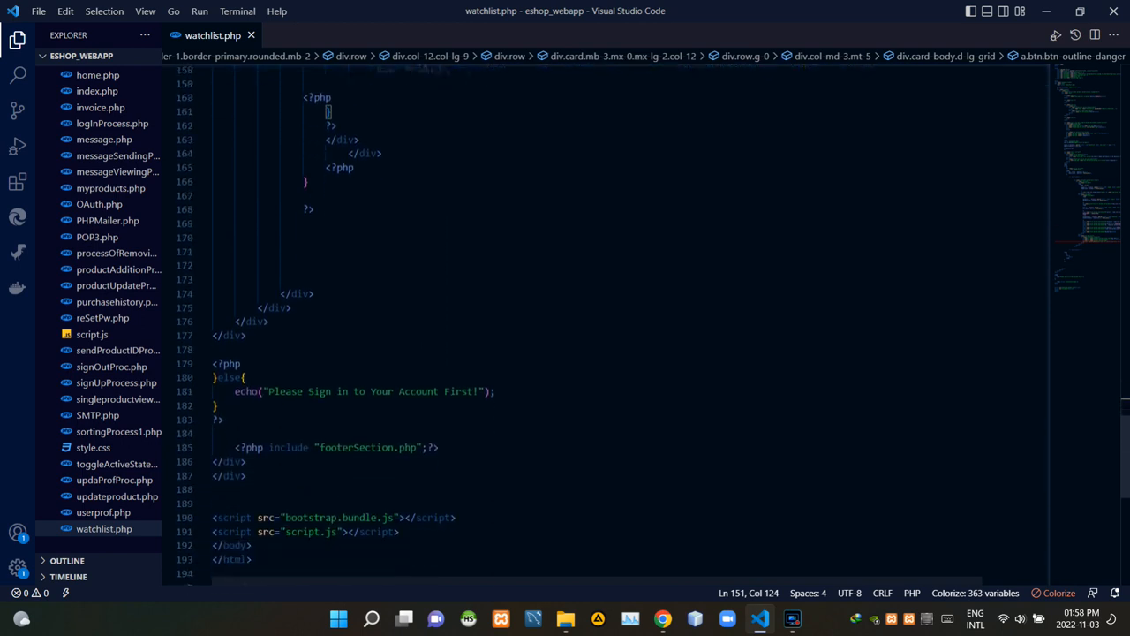
scroll(down, 3)
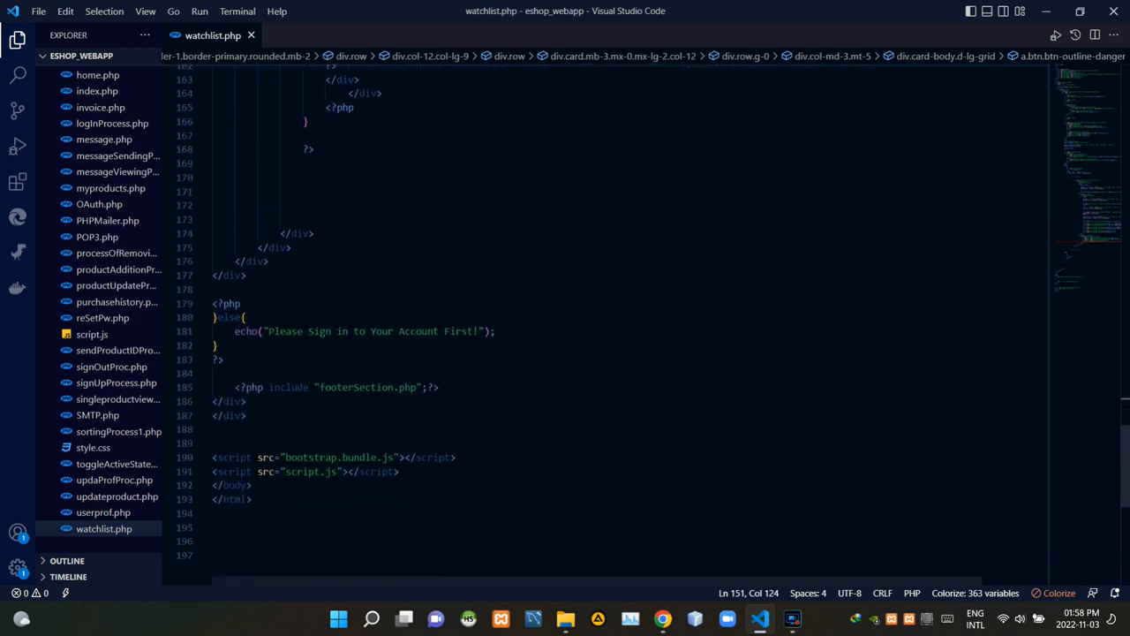
click(663, 619)
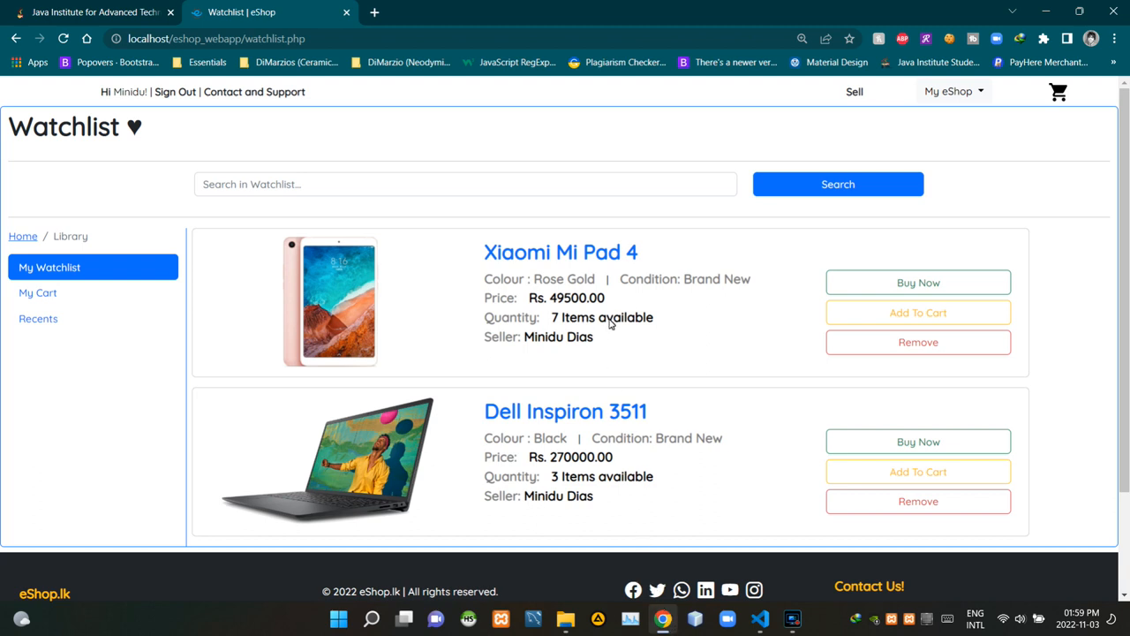
mouse_move(319, 356)
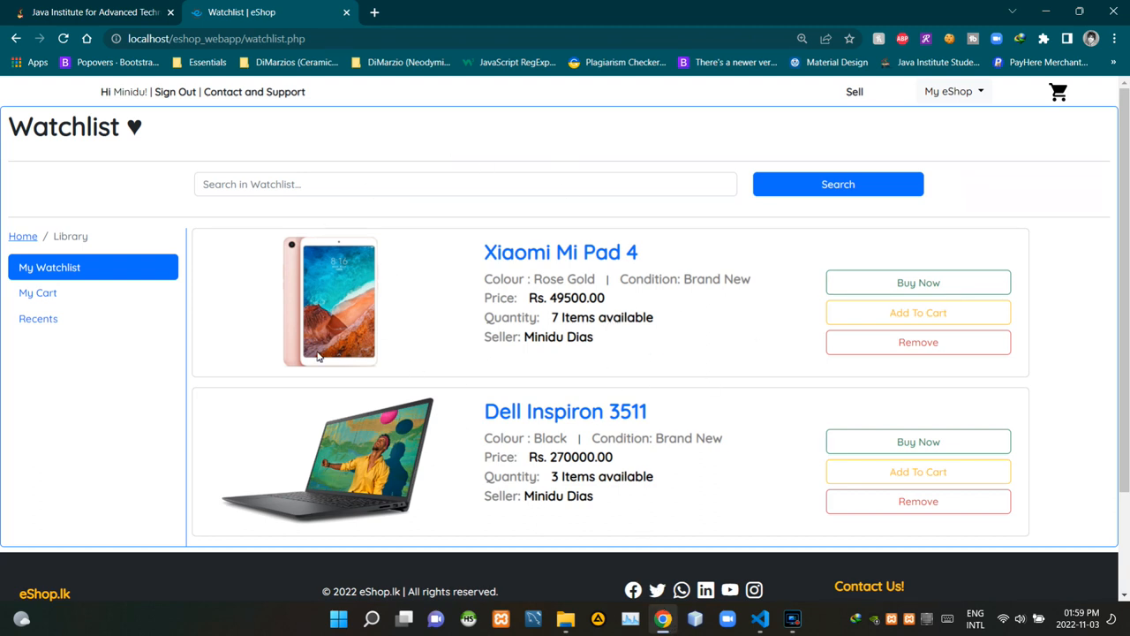
mouse_move(717, 382)
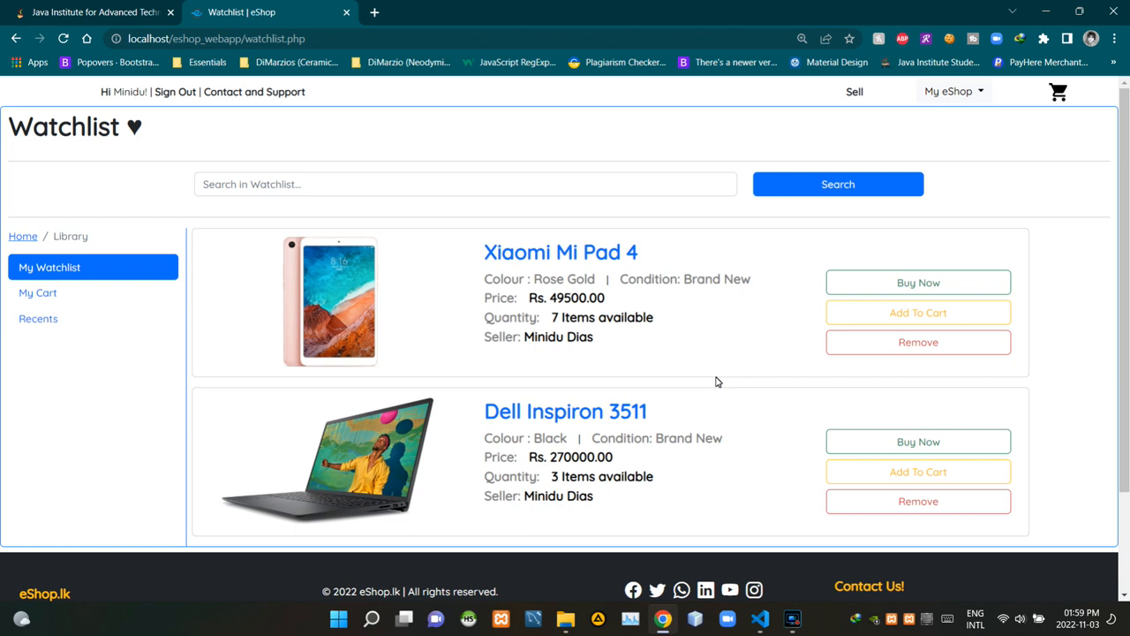
mouse_move(1076, 22)
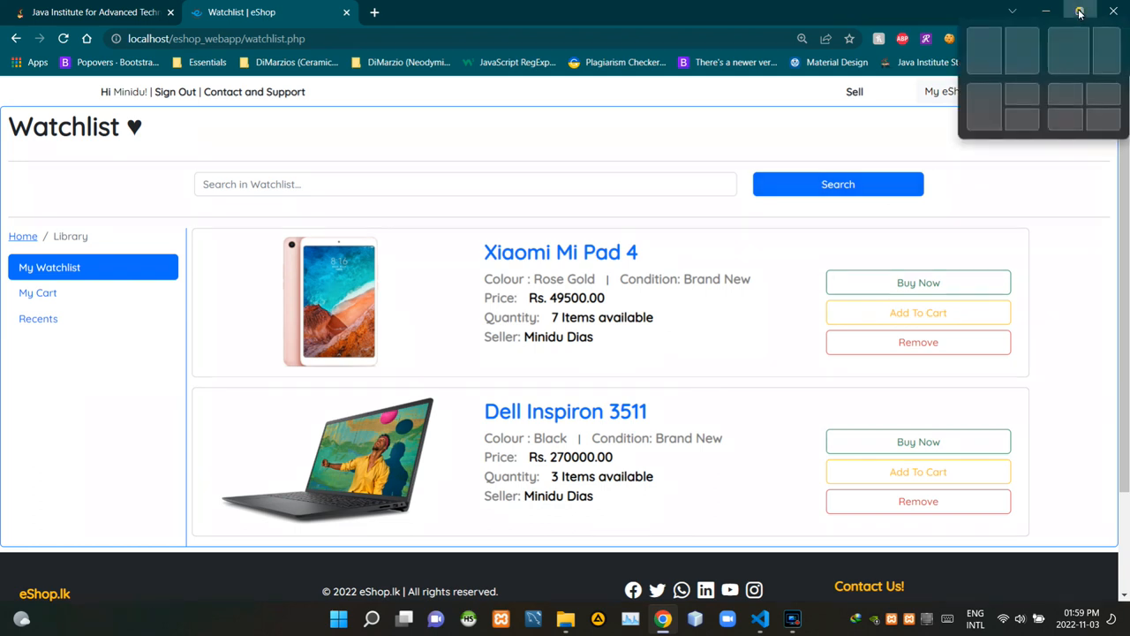
Step: Restore Chrome to a narrow window and scroll the stacked watchlist cards down and back up
click(1077, 11)
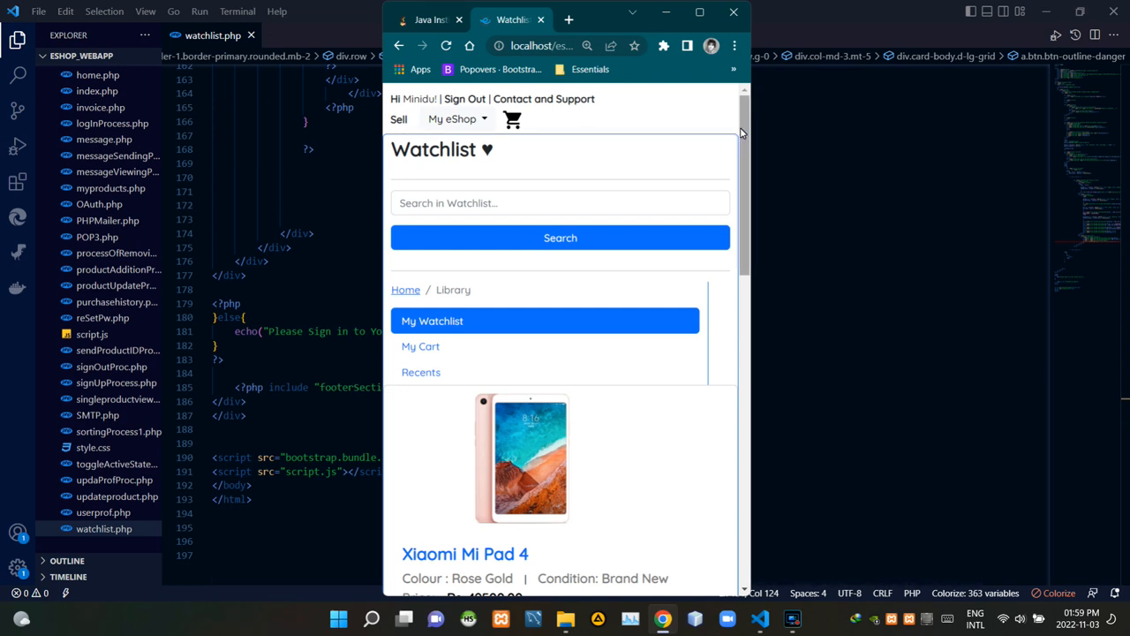
scroll(down, 3)
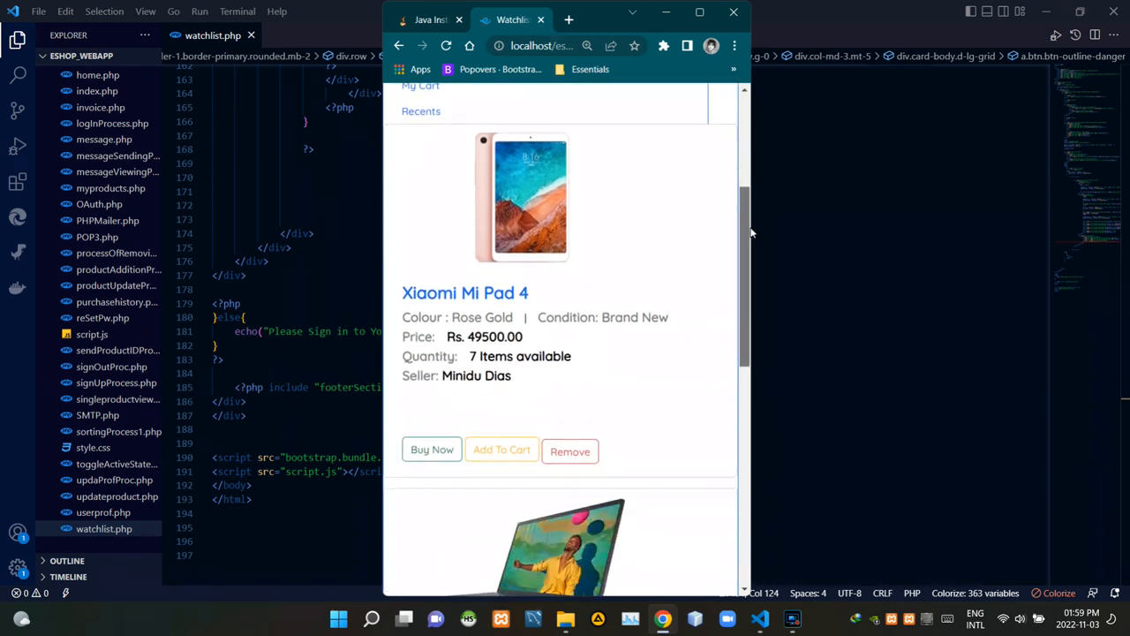
scroll(down, 3)
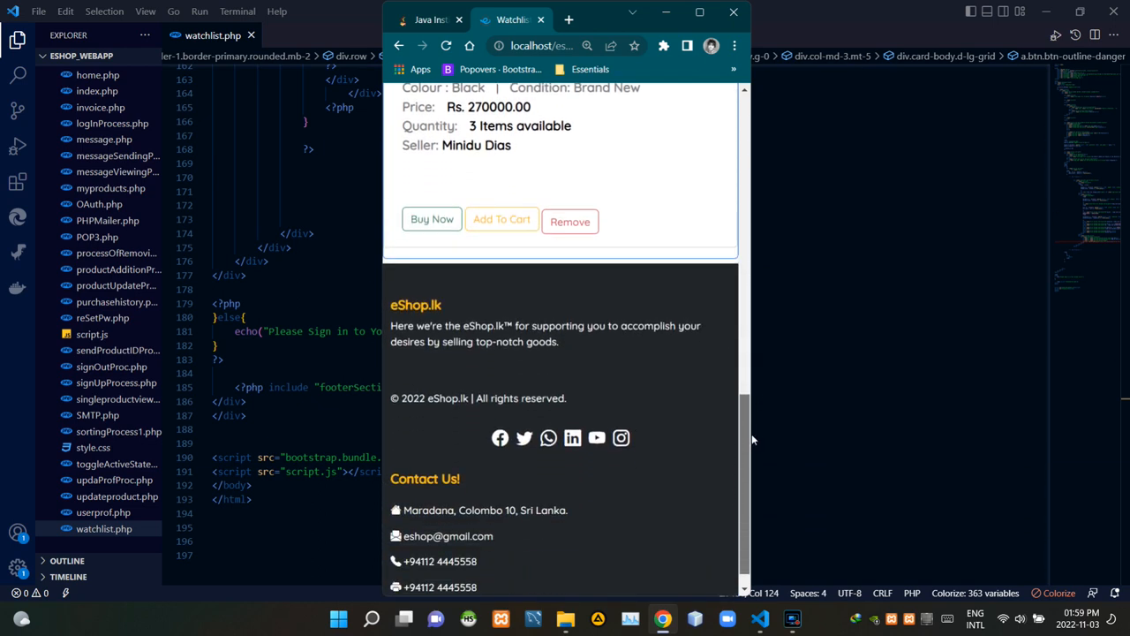
scroll(up, 3)
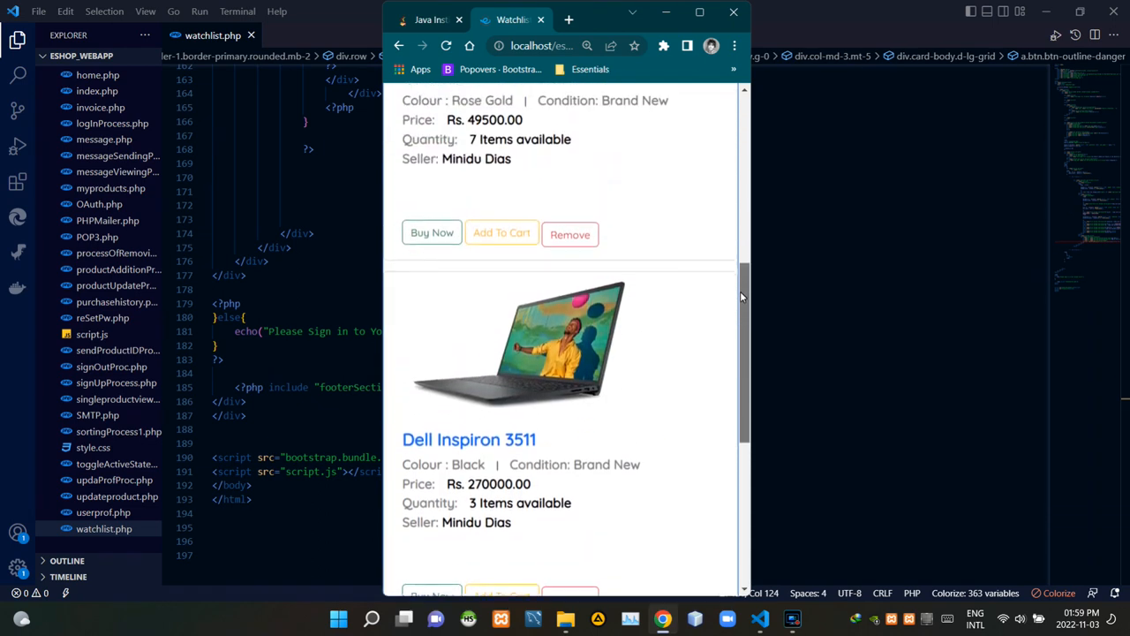
scroll(up, 3)
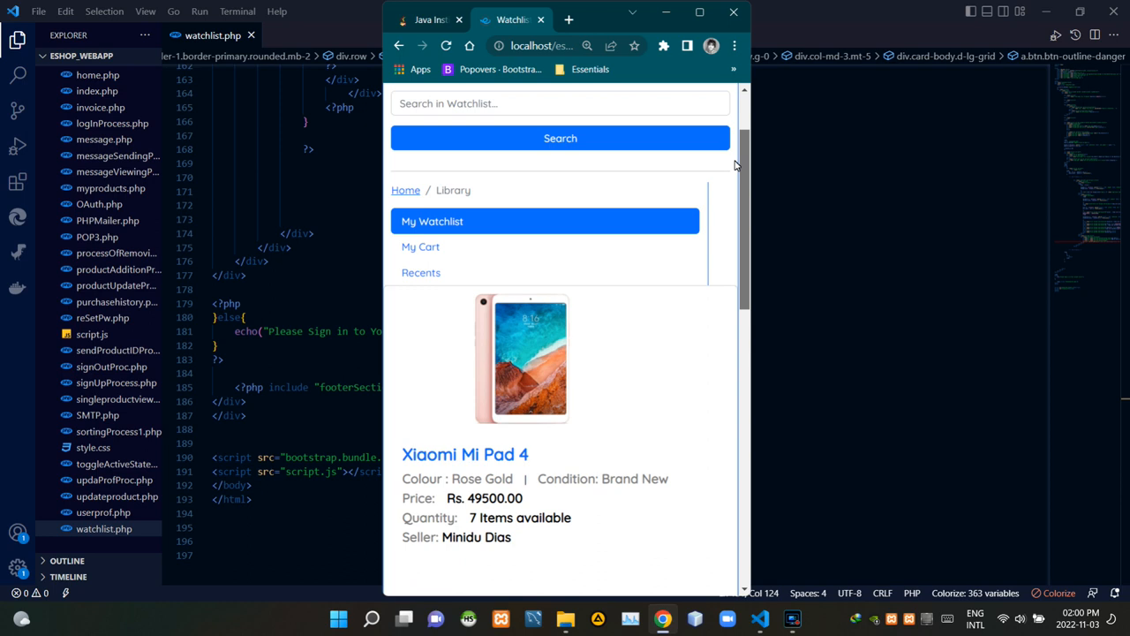
scroll(up, 3)
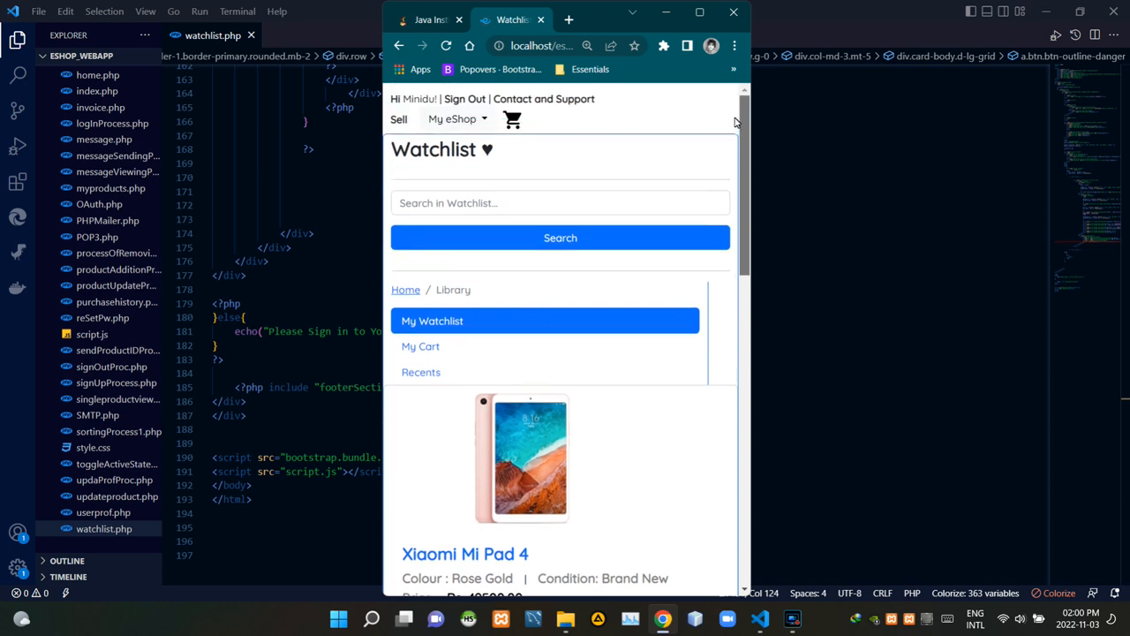
mouse_move(700, 11)
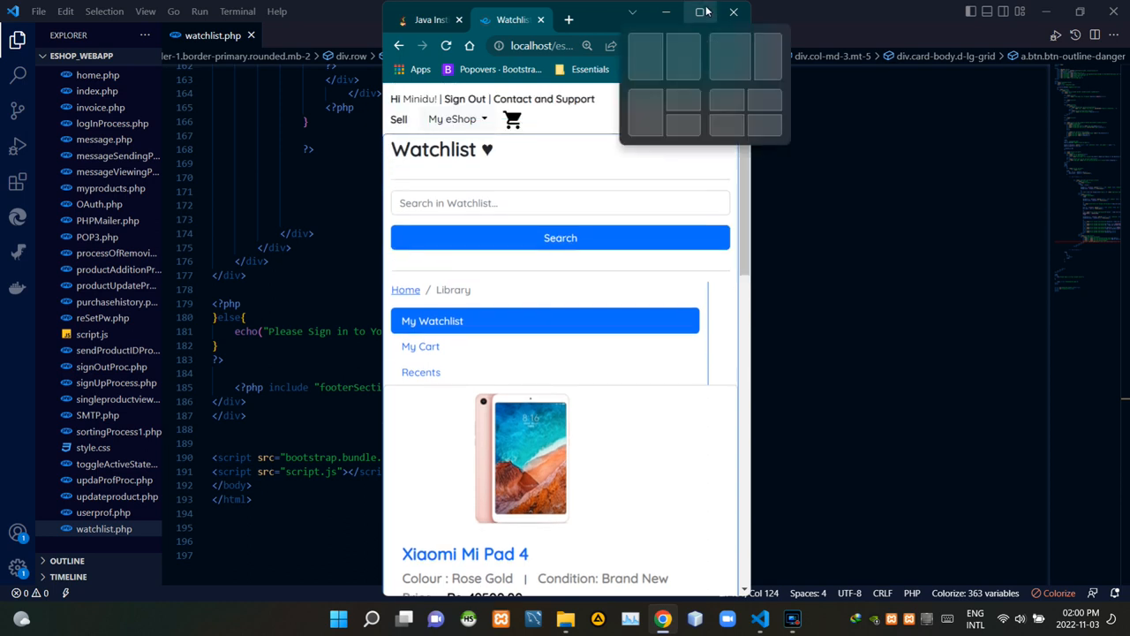